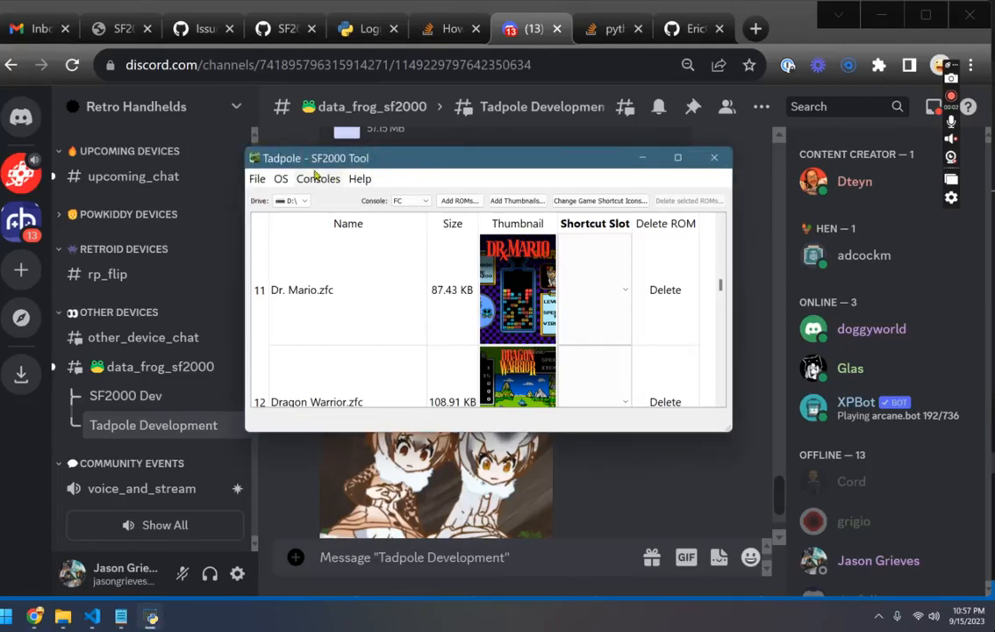
Browse the firmware, console and help menus without choosing anything
{"action": "left_click", "coordinate": [281, 178]}
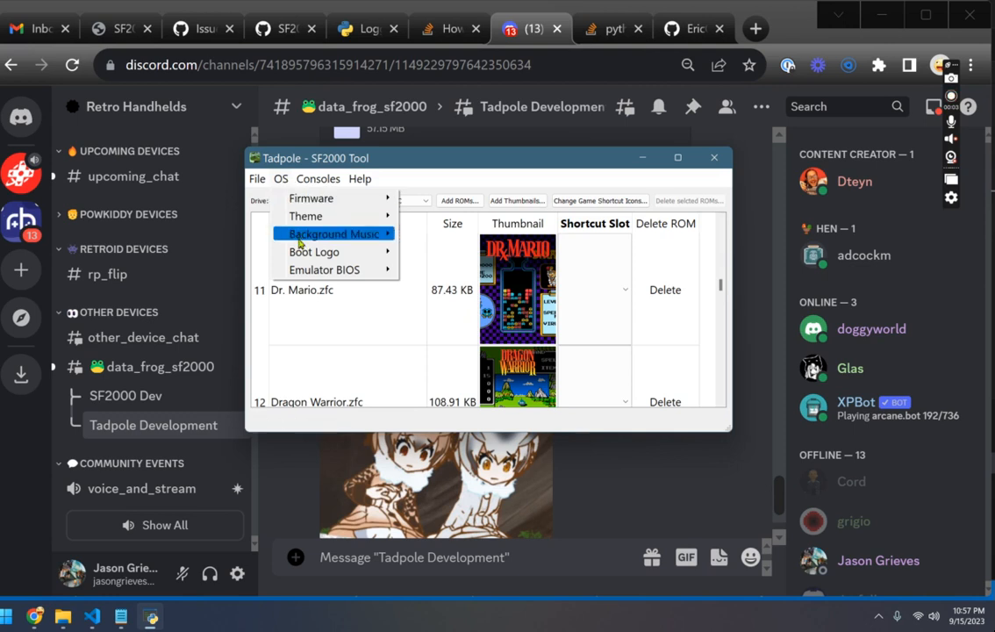
{"action": "left_click", "coordinate": [318, 179]}
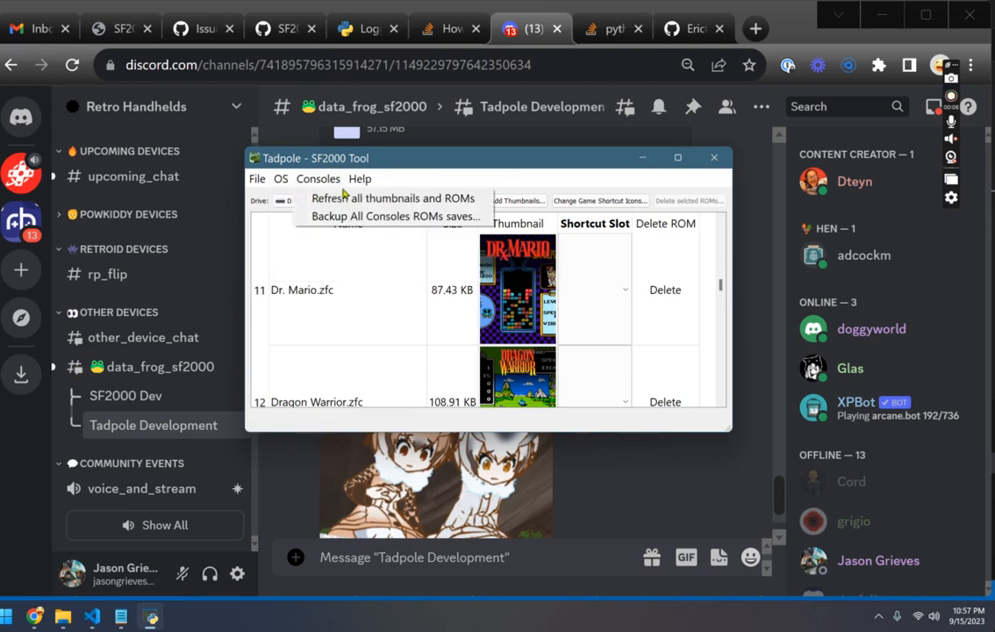
{"action": "left_click", "coordinate": [360, 178]}
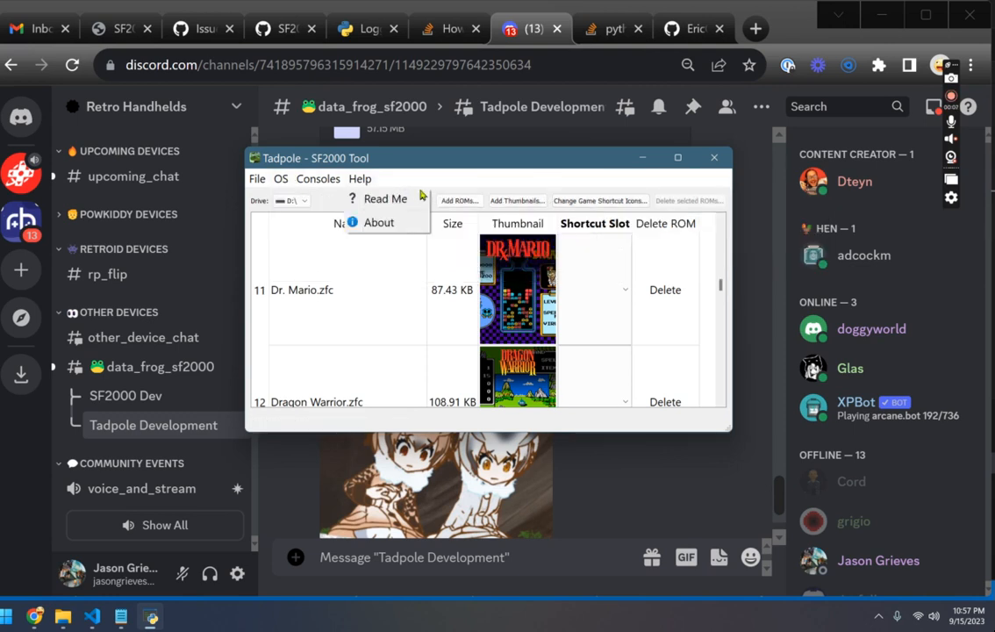
{"action": "left_click", "coordinate": [281, 178]}
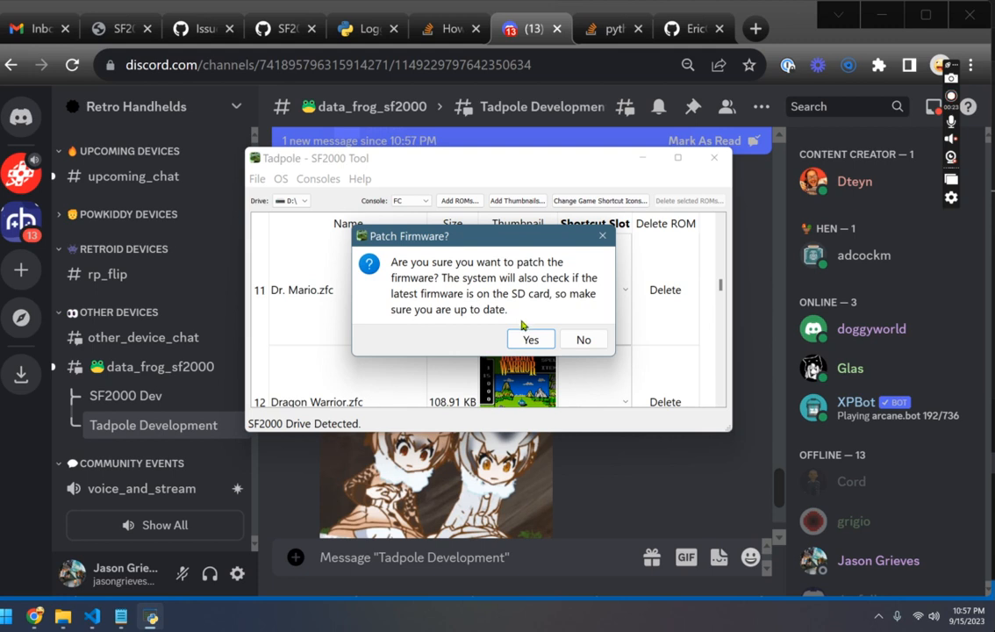
{"action": "mouse_move", "coordinate": [447, 341]}
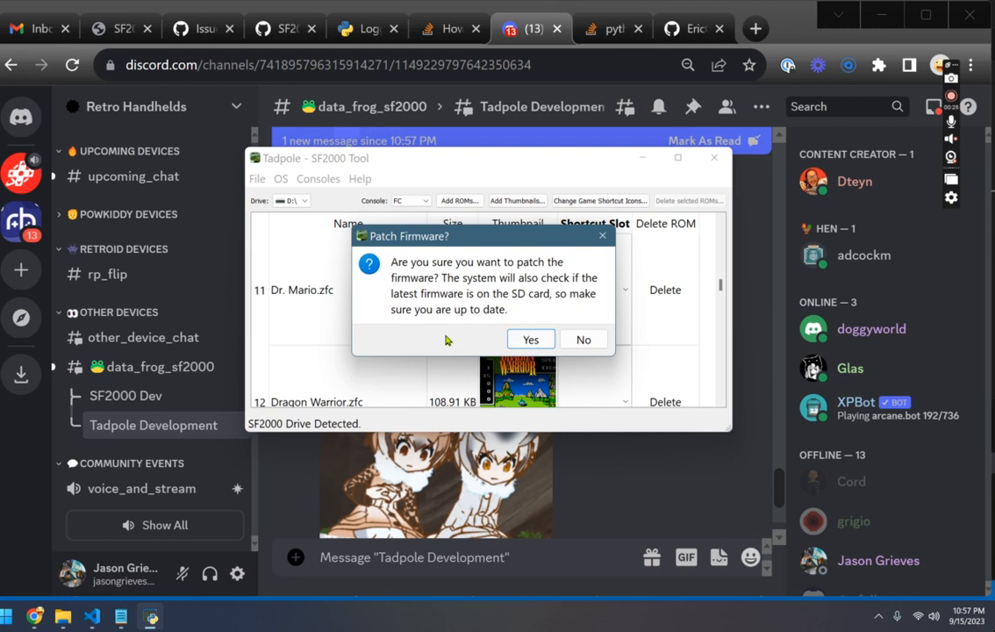
Confirm the firmware patch, acknowledge the battery patch is already applied, and recheck the menus
{"action": "left_click", "coordinate": [530, 339]}
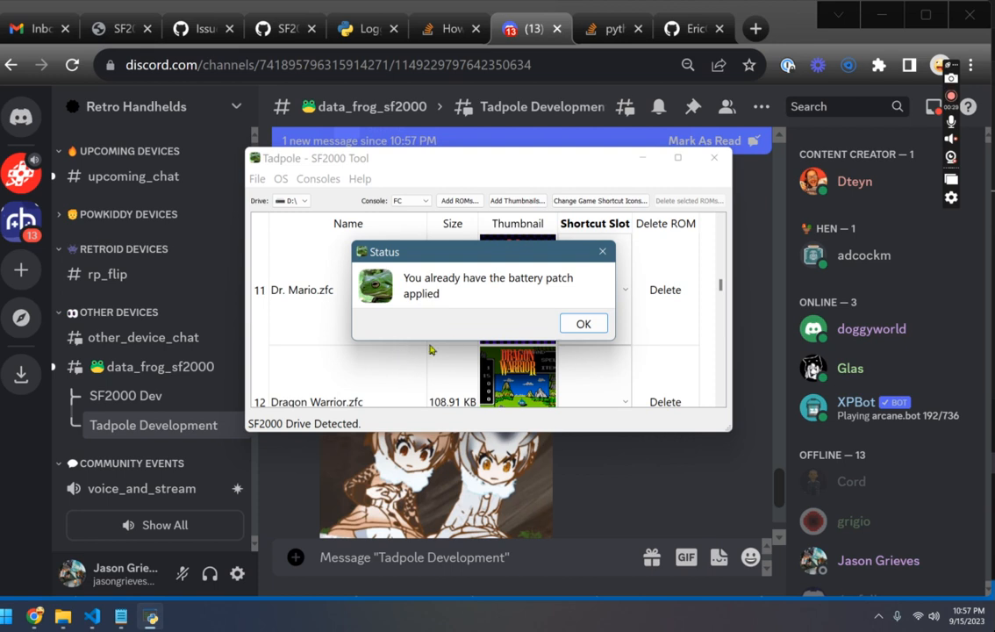
{"action": "mouse_move", "coordinate": [514, 292]}
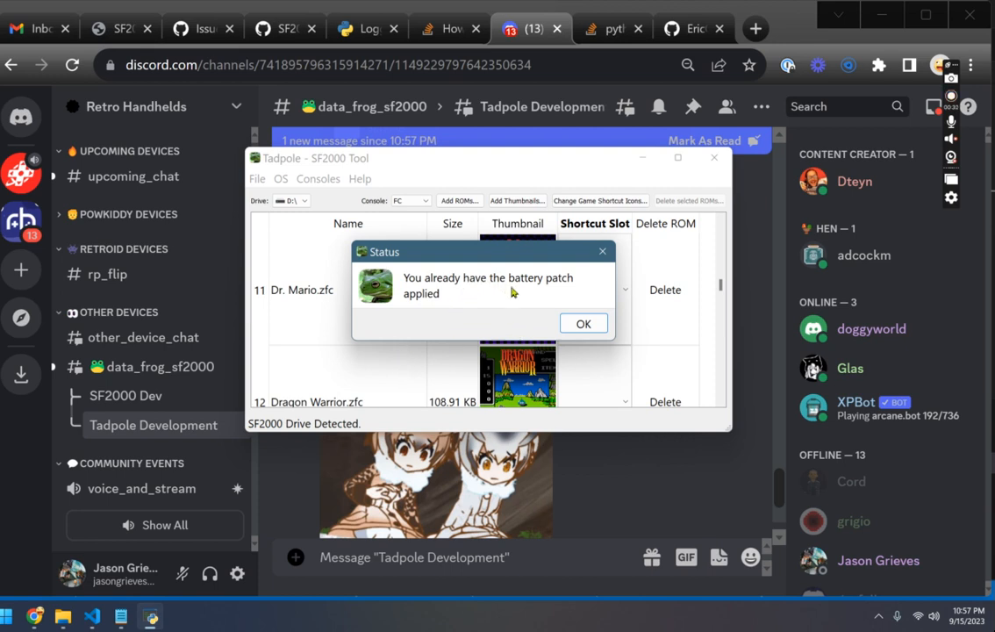
{"action": "left_click", "coordinate": [583, 322]}
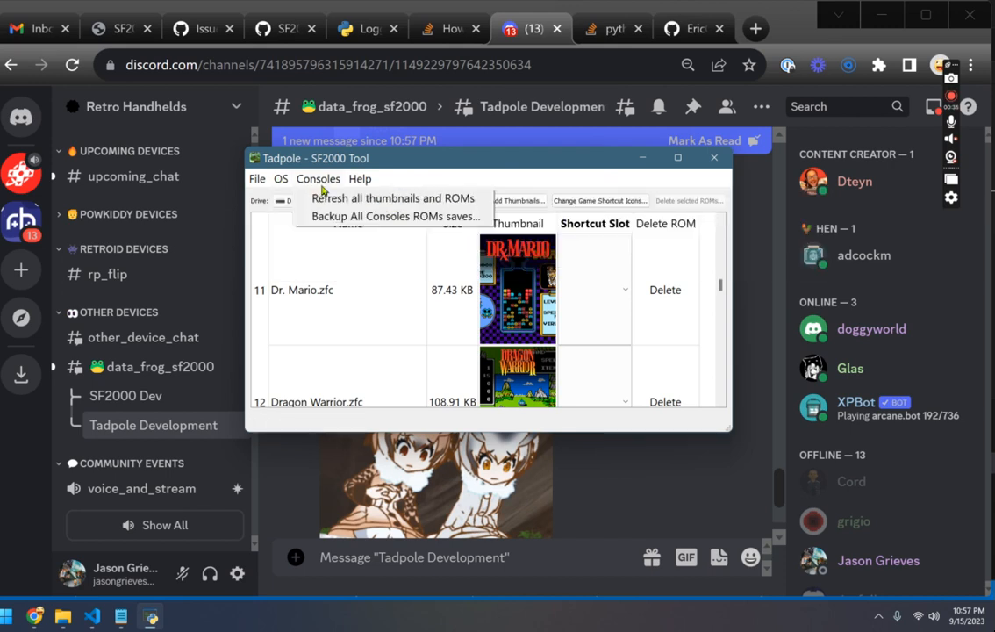
{"action": "left_click", "coordinate": [280, 178]}
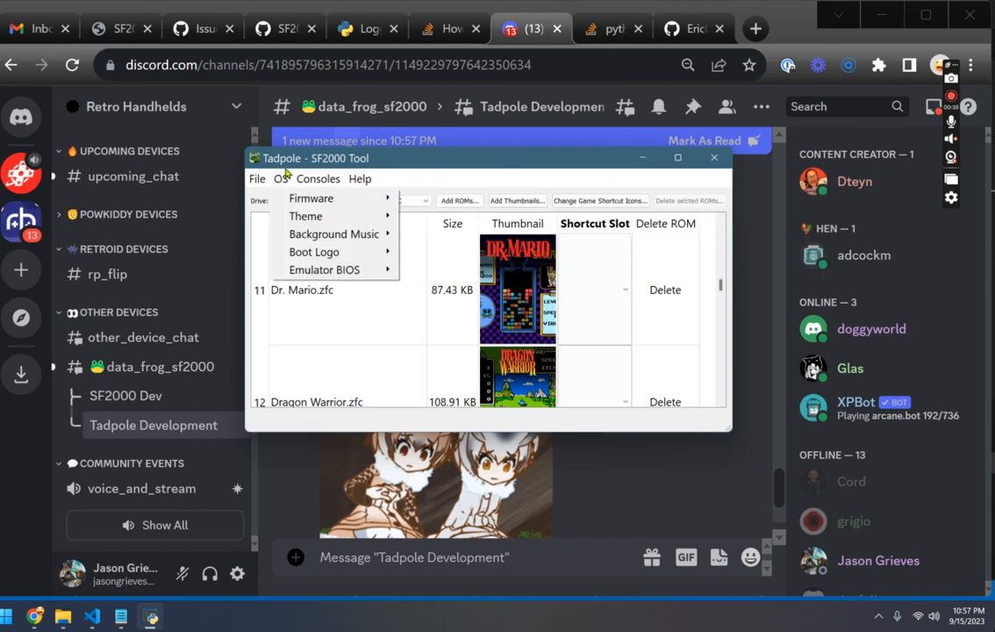
{"action": "left_click", "coordinate": [312, 197]}
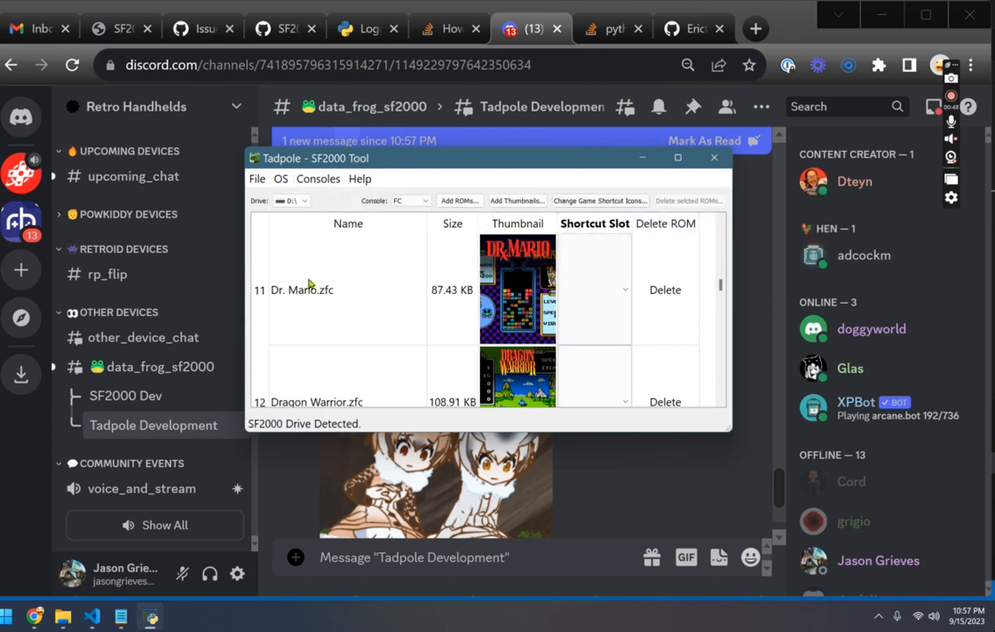
{"action": "scroll", "scroll_direction": "down", "scroll_amount": 3}
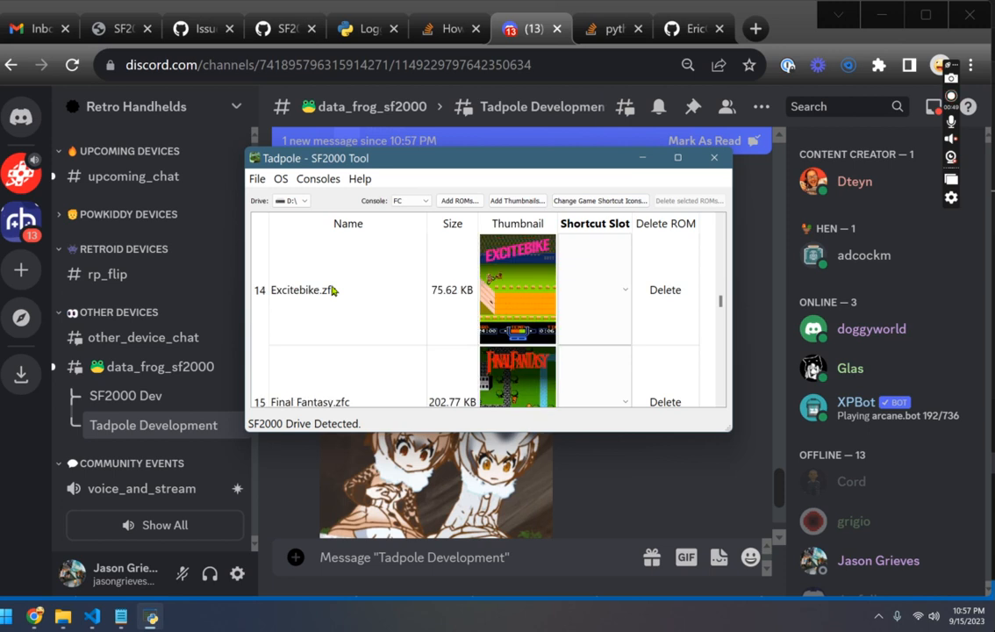
{"action": "scroll", "scroll_direction": "down", "scroll_amount": 3}
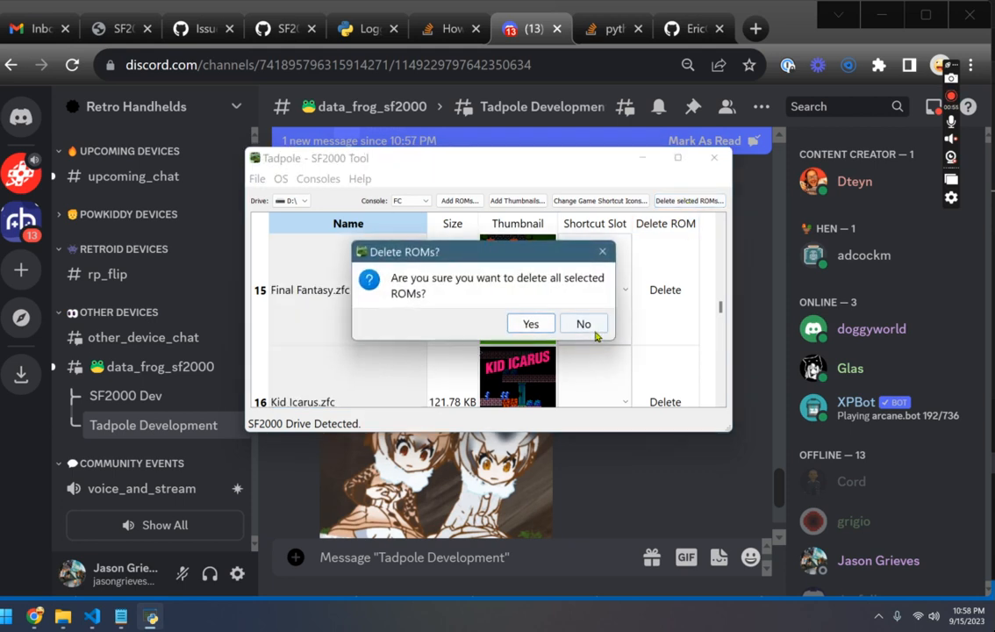
{"action": "left_click", "coordinate": [583, 322]}
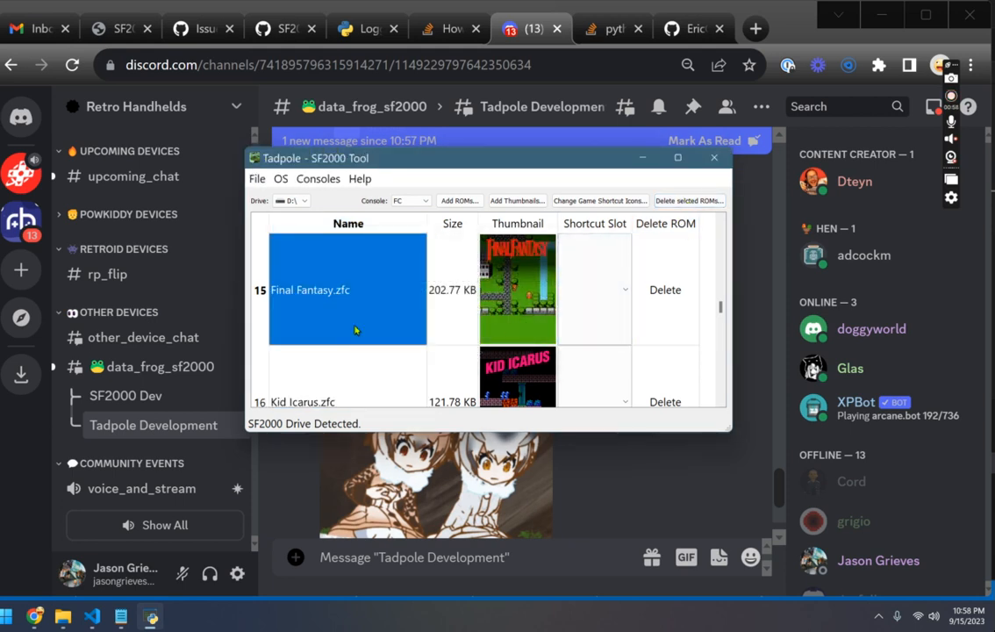
{"action": "scroll", "scroll_direction": "down", "scroll_amount": 3}
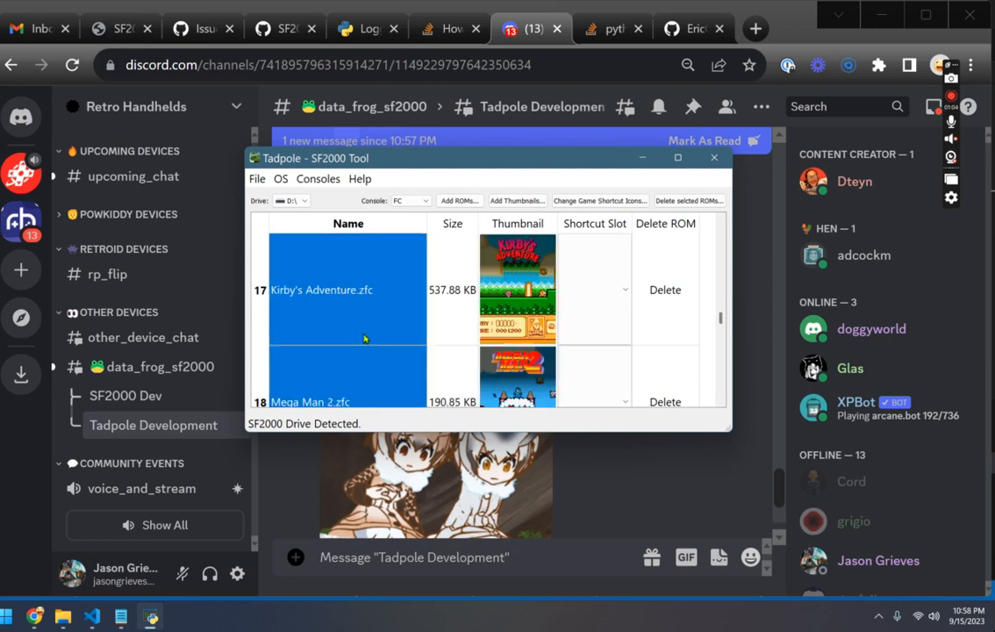
{"action": "left_click", "coordinate": [689, 200]}
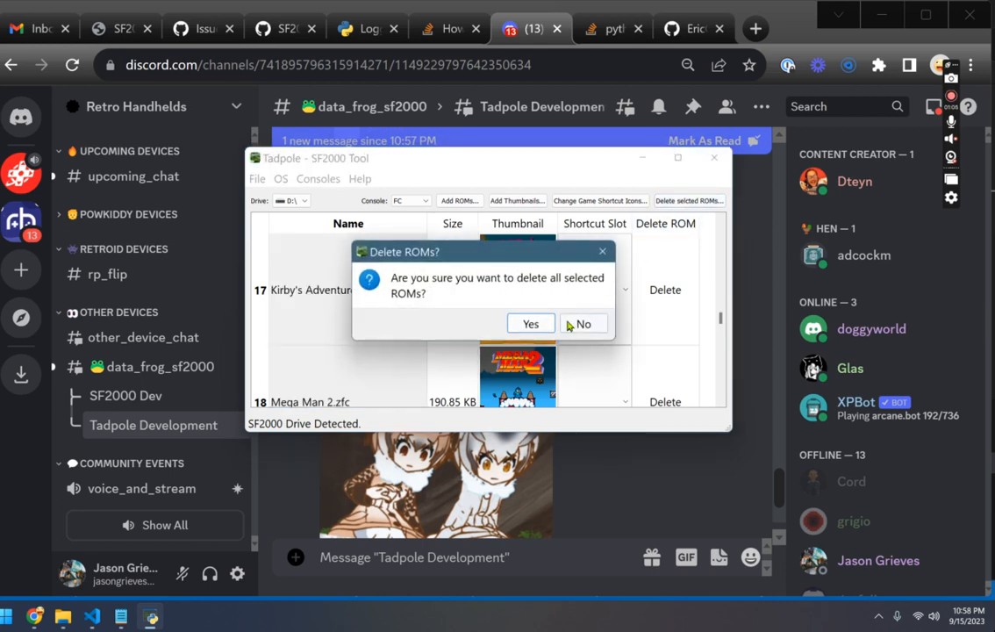
{"action": "left_click", "coordinate": [582, 323]}
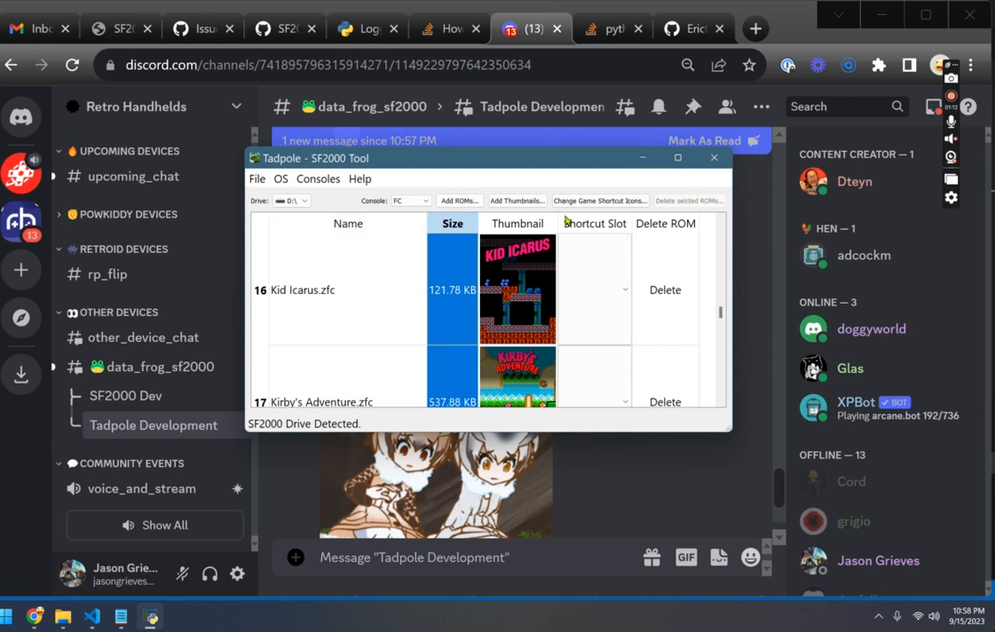
{"action": "mouse_move", "coordinate": [366, 276]}
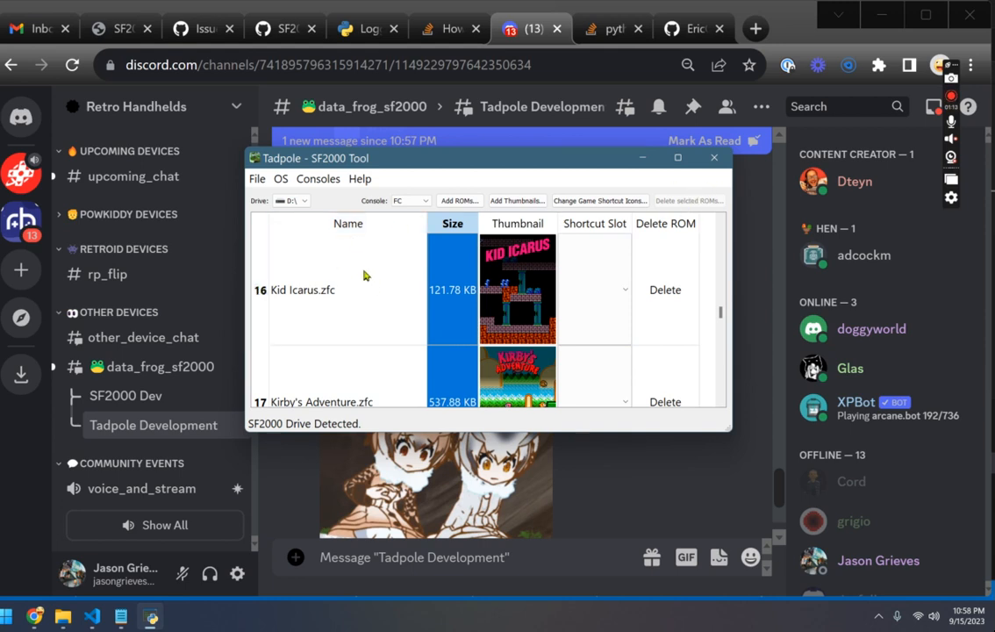
{"action": "scroll", "scroll_direction": "up", "scroll_amount": 3}
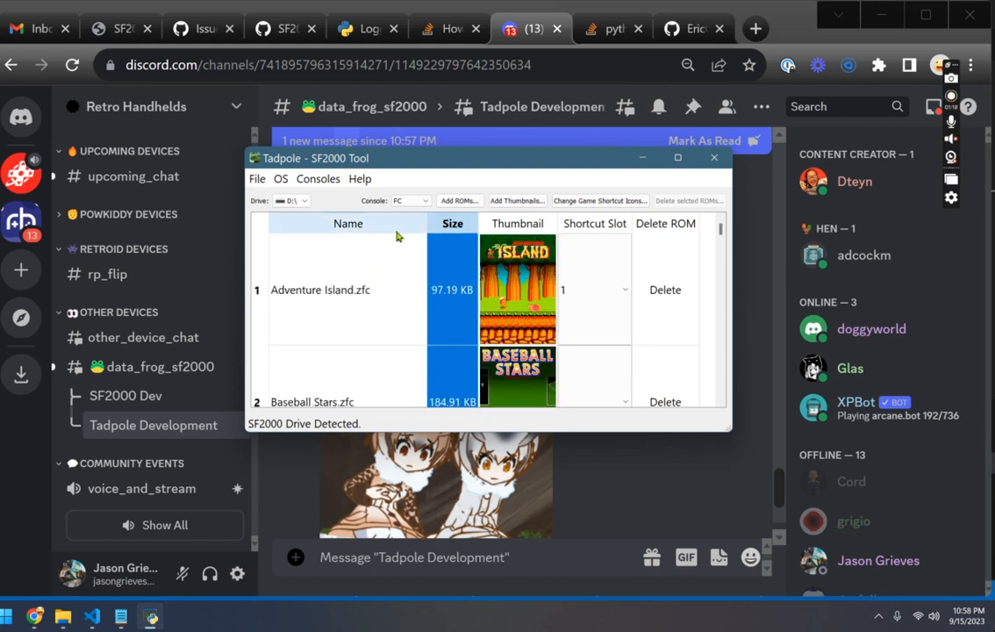
{"action": "mouse_move", "coordinate": [462, 193]}
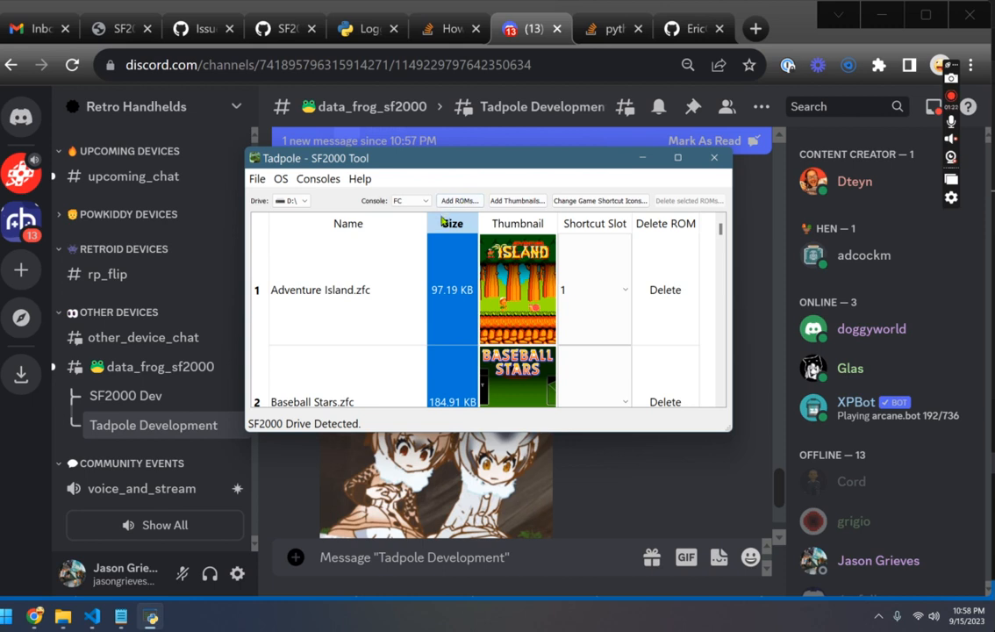
Choose the Black SF2000 Theme and assign Adventure Island to shortcut slot 1
{"action": "left_click", "coordinate": [281, 178]}
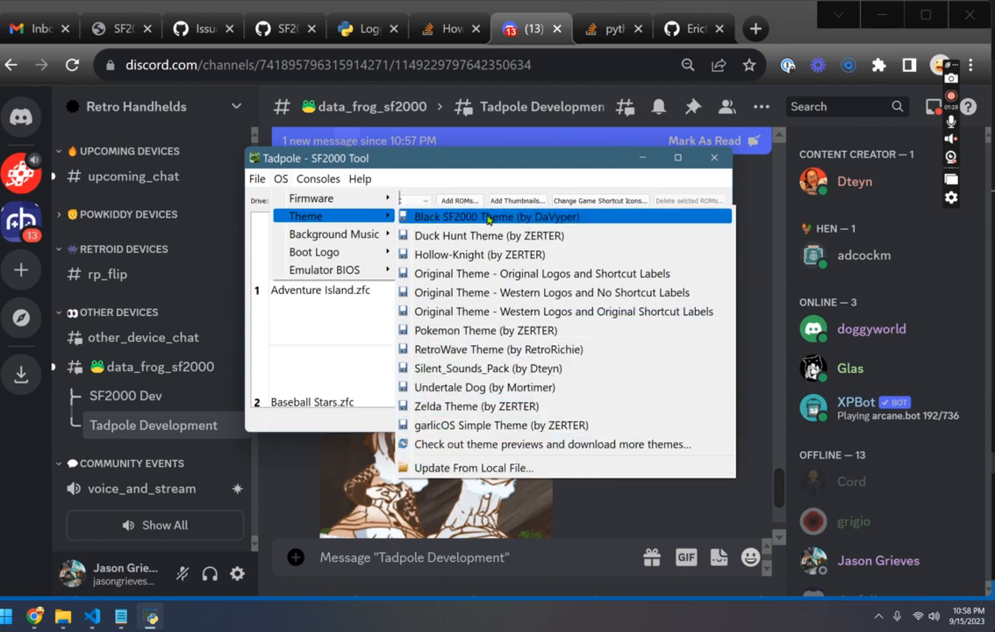
{"action": "left_click", "coordinate": [498, 217]}
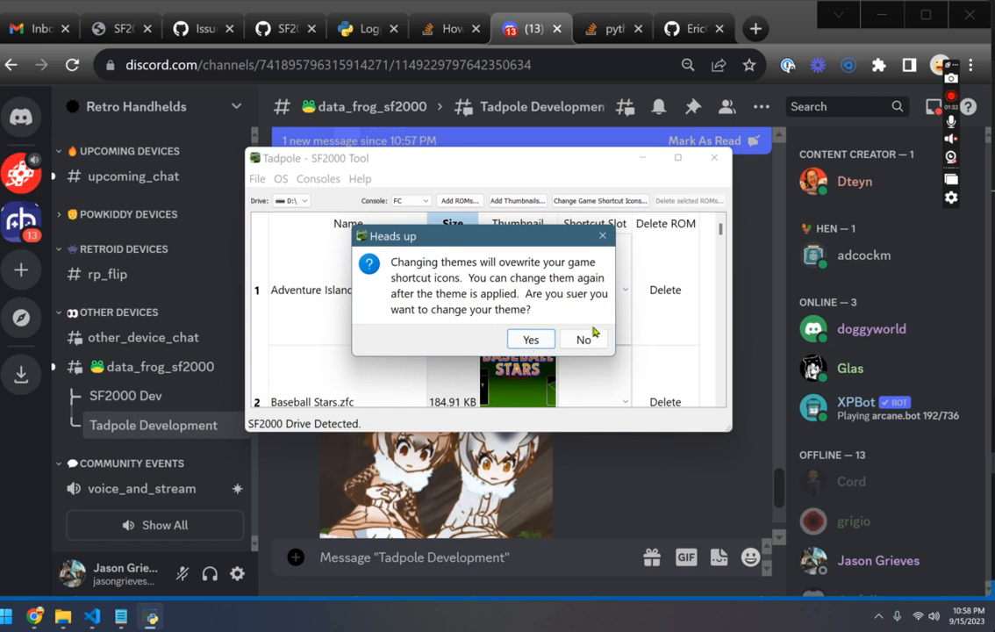
{"action": "mouse_move", "coordinate": [491, 313]}
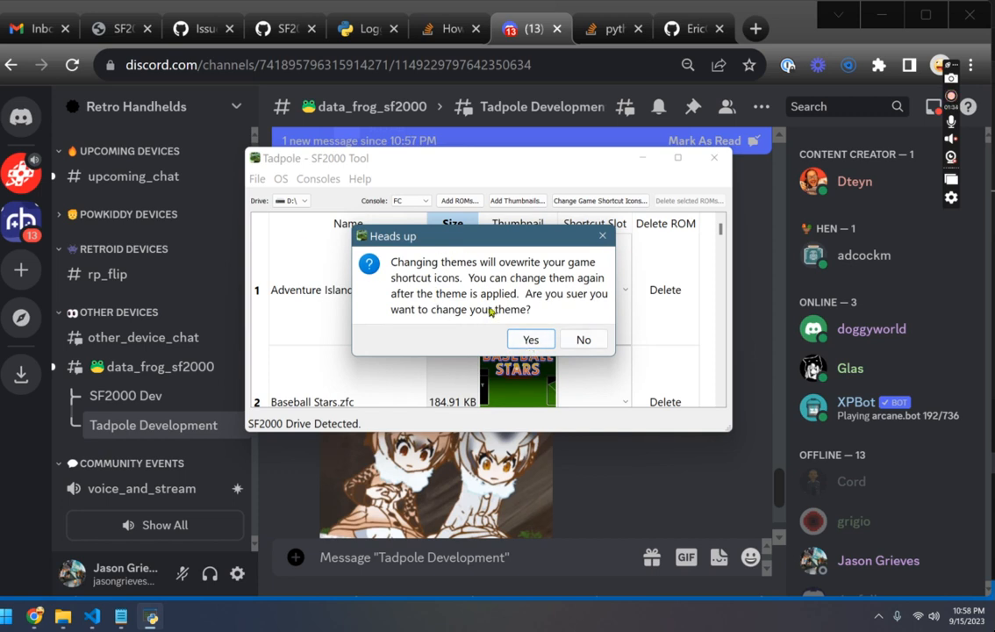
{"action": "mouse_move", "coordinate": [530, 243]}
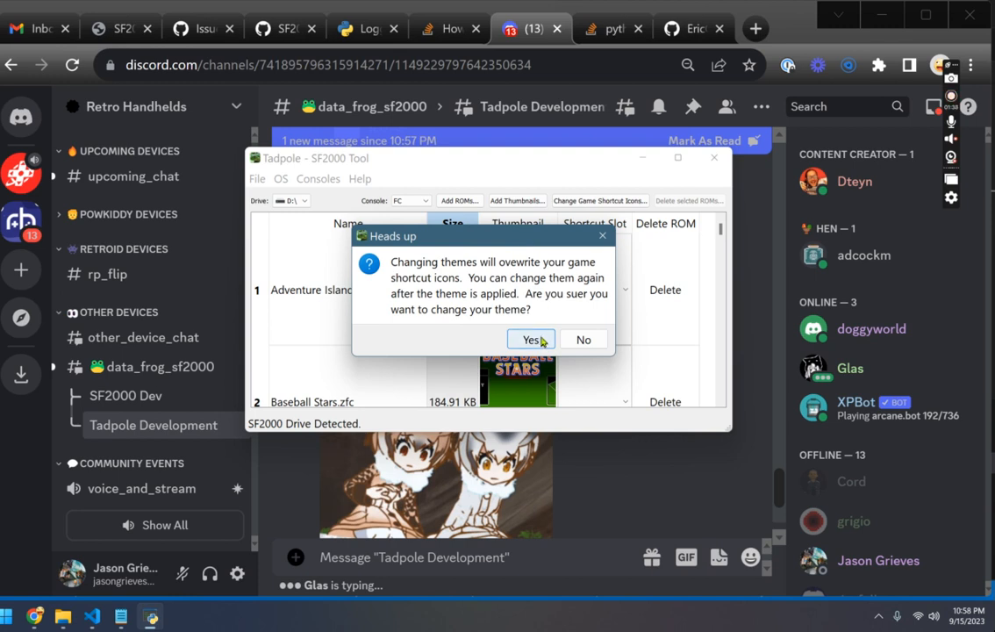
{"action": "left_click", "coordinate": [531, 339]}
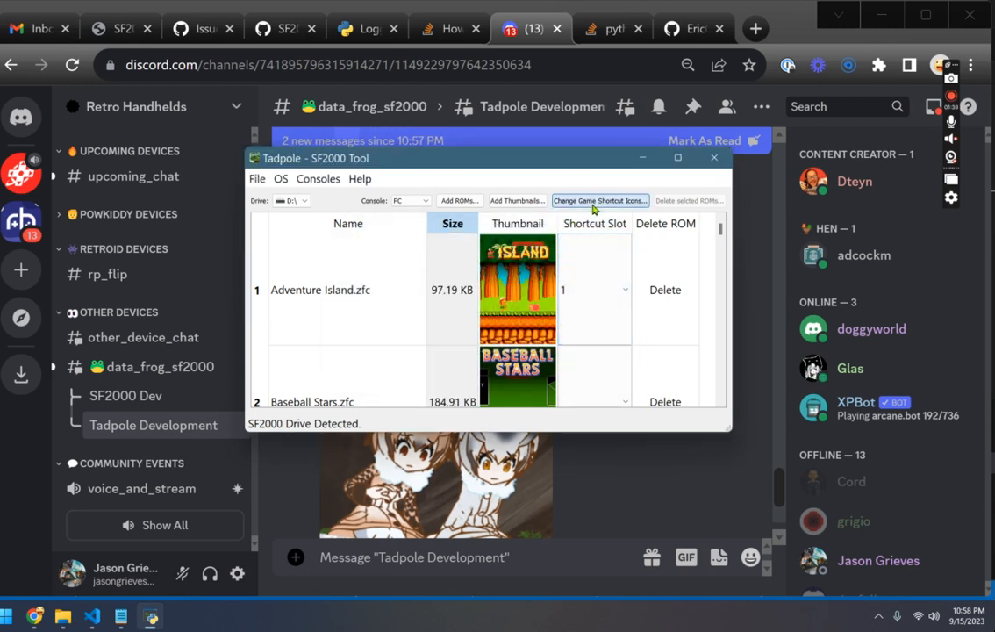
Open the Change Game Shortcut Icons editor to preview the four home-screen icons
{"action": "left_click", "coordinate": [599, 200]}
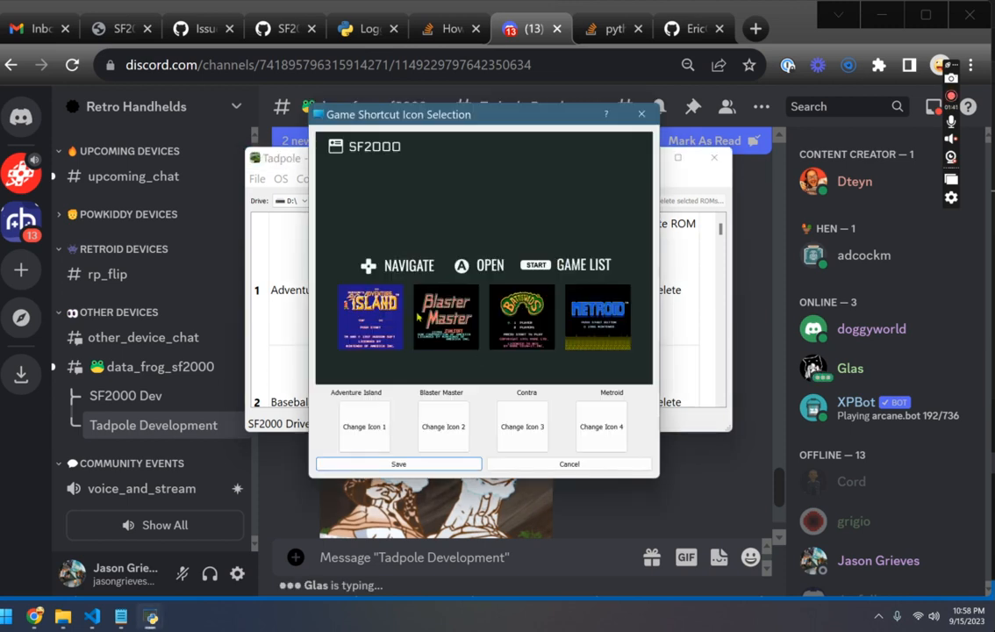
{"action": "mouse_move", "coordinate": [443, 352]}
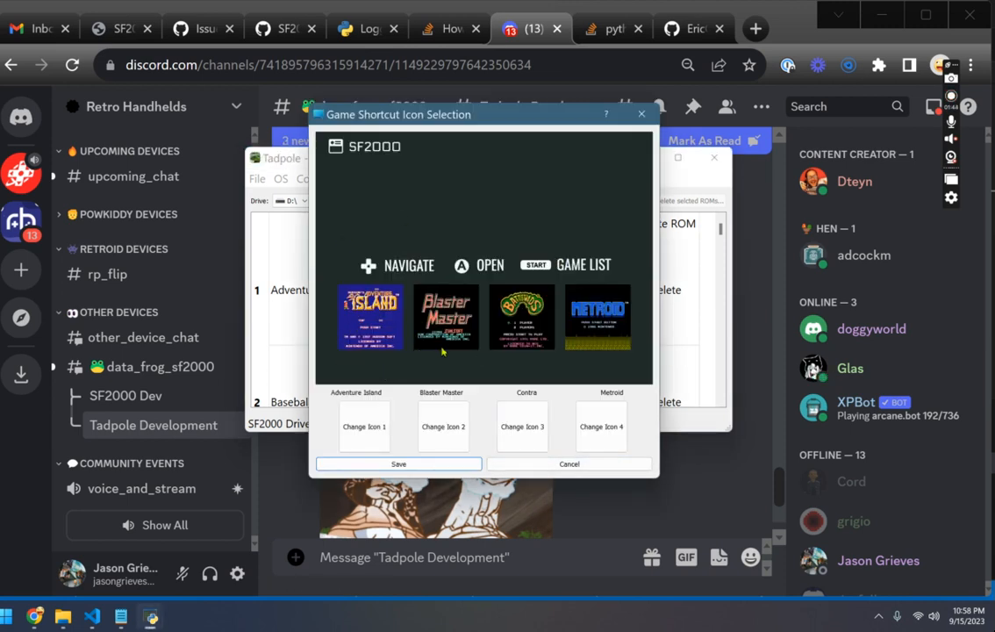
{"action": "mouse_move", "coordinate": [481, 397]}
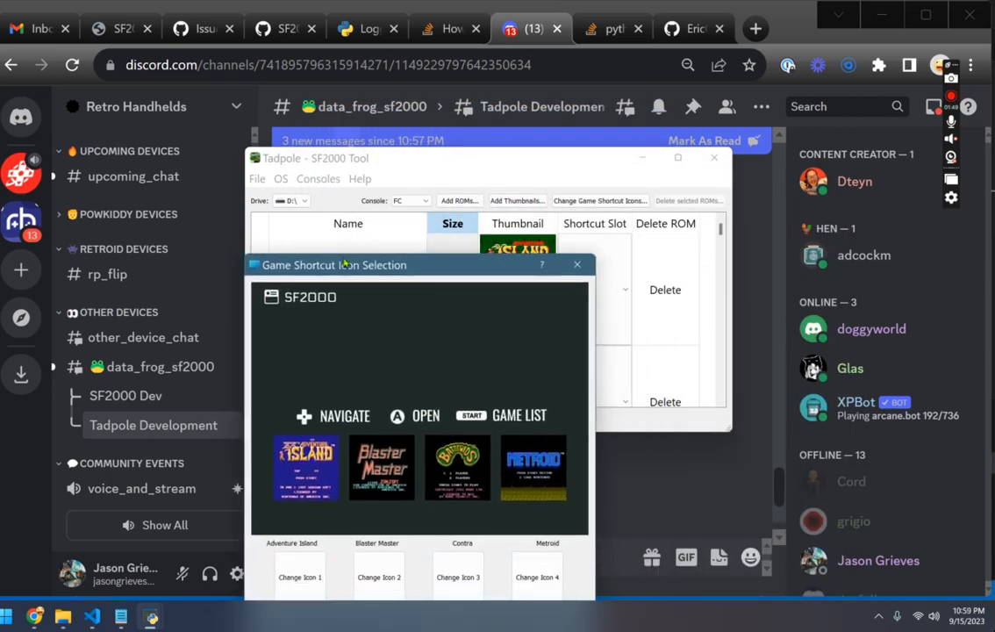
{"action": "left_click", "coordinate": [280, 178]}
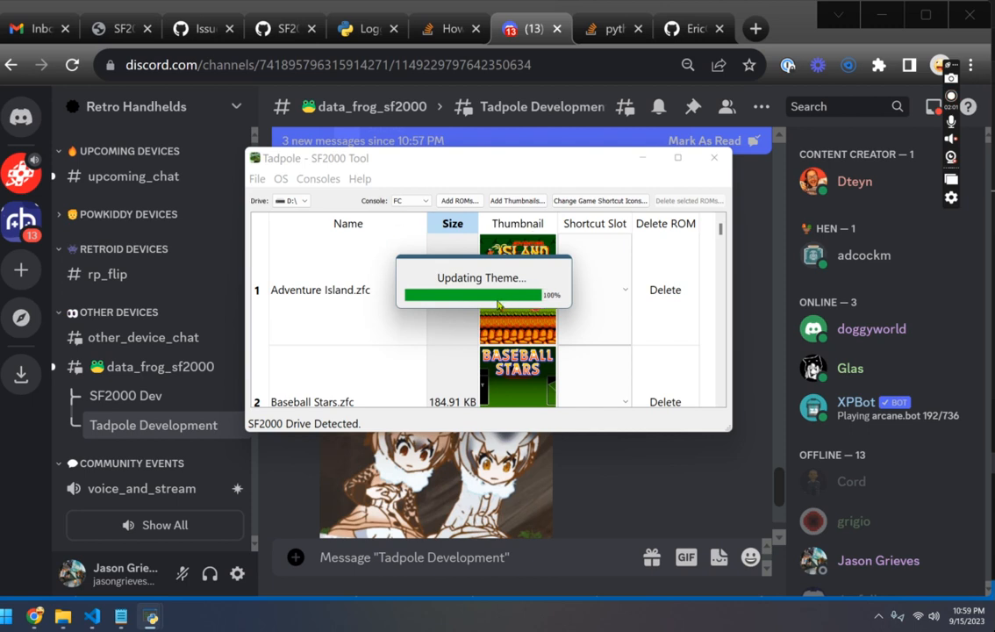
{"action": "mouse_move", "coordinate": [388, 229]}
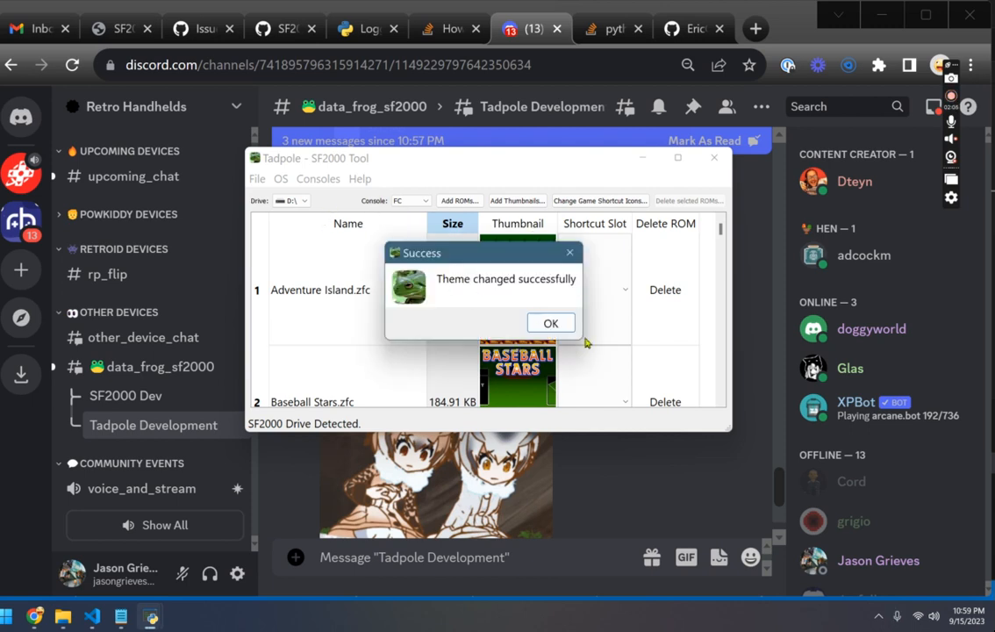
Dismiss the theme change success confirmation
{"action": "left_click", "coordinate": [550, 323]}
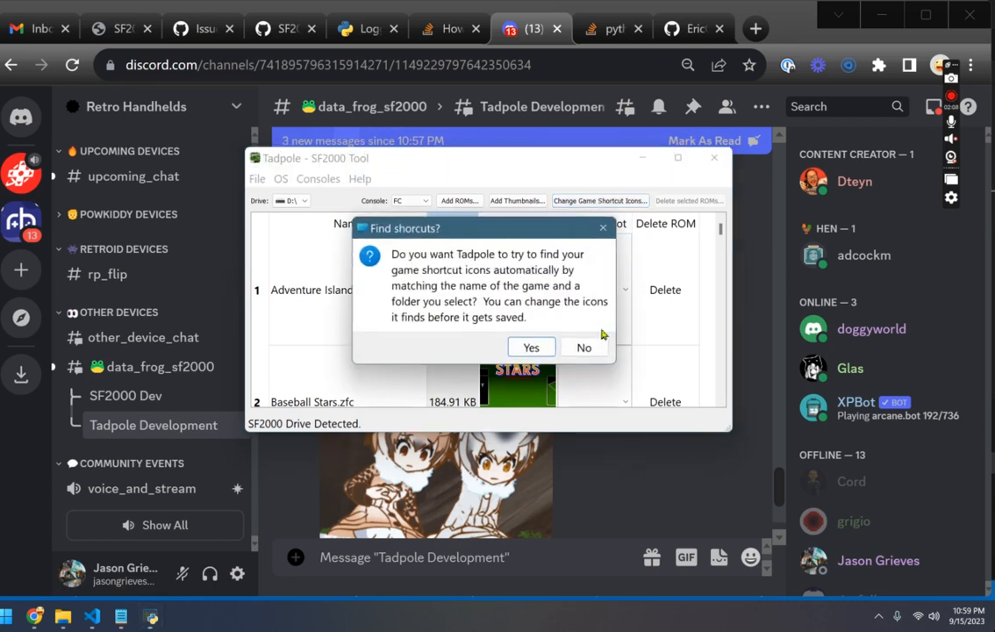
Decline matching once, then auto-match NES icons from title_images and save them
{"action": "left_click", "coordinate": [531, 347]}
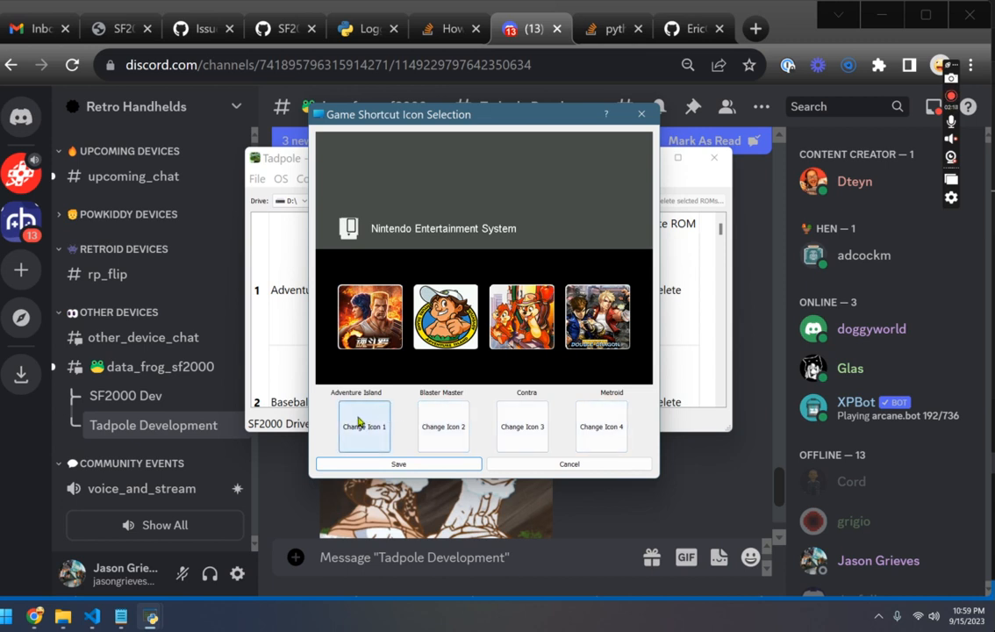
{"action": "mouse_move", "coordinate": [575, 446]}
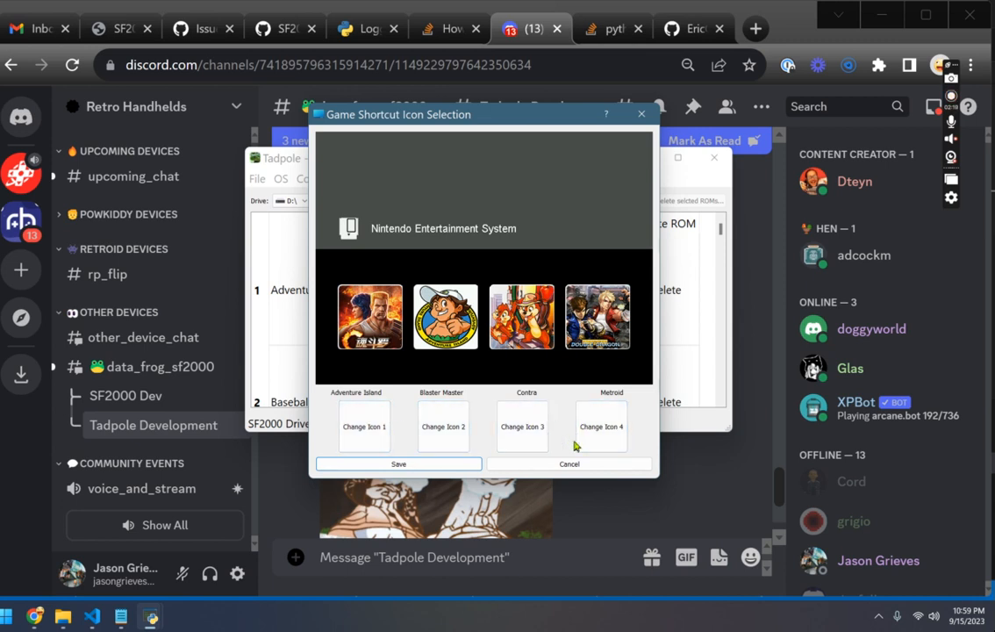
{"action": "left_click", "coordinate": [570, 464]}
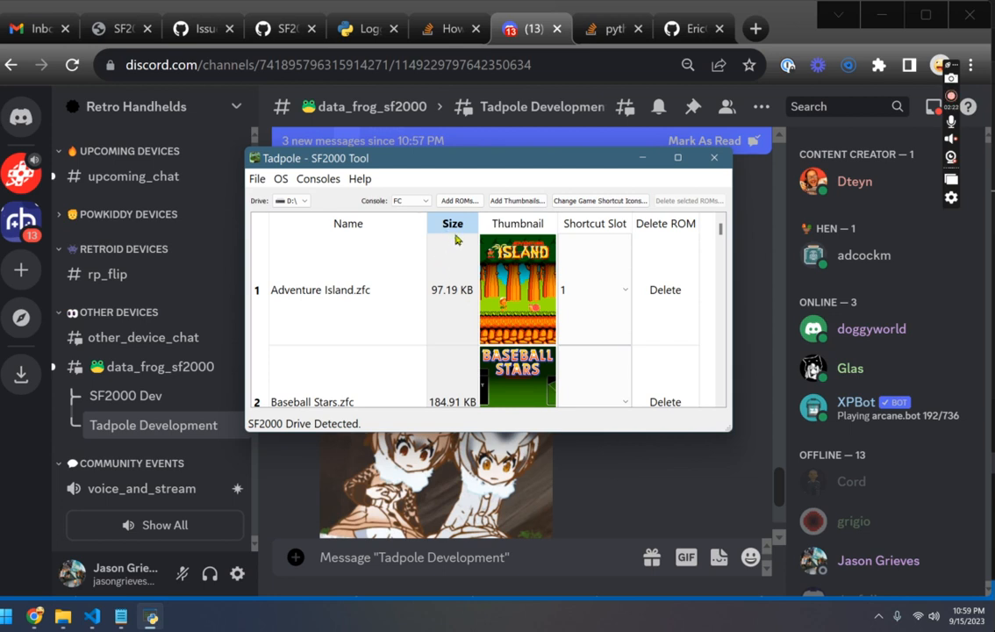
{"action": "mouse_move", "coordinate": [492, 229]}
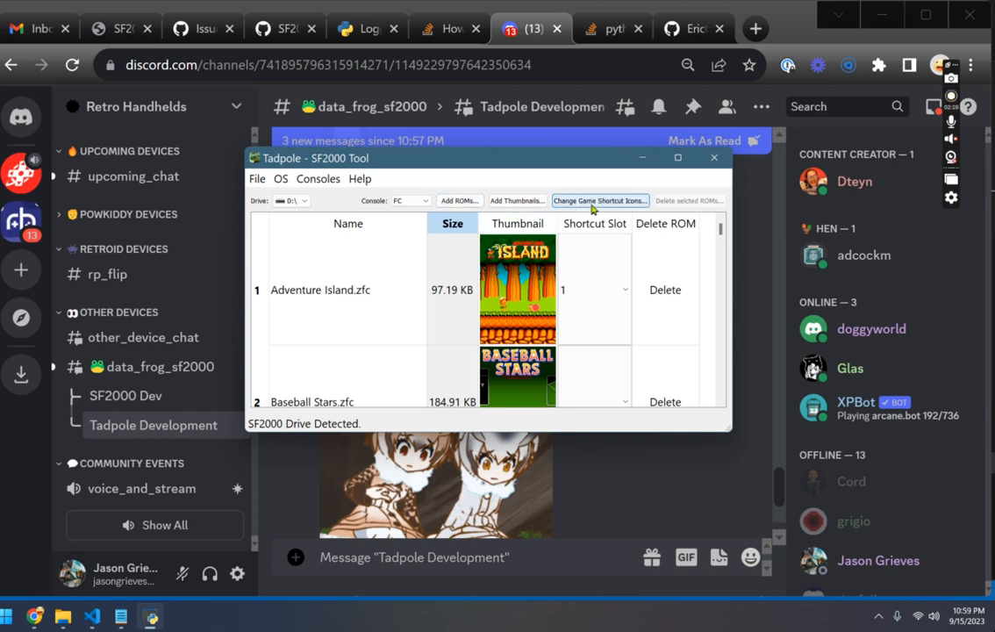
{"action": "left_click", "coordinate": [599, 200]}
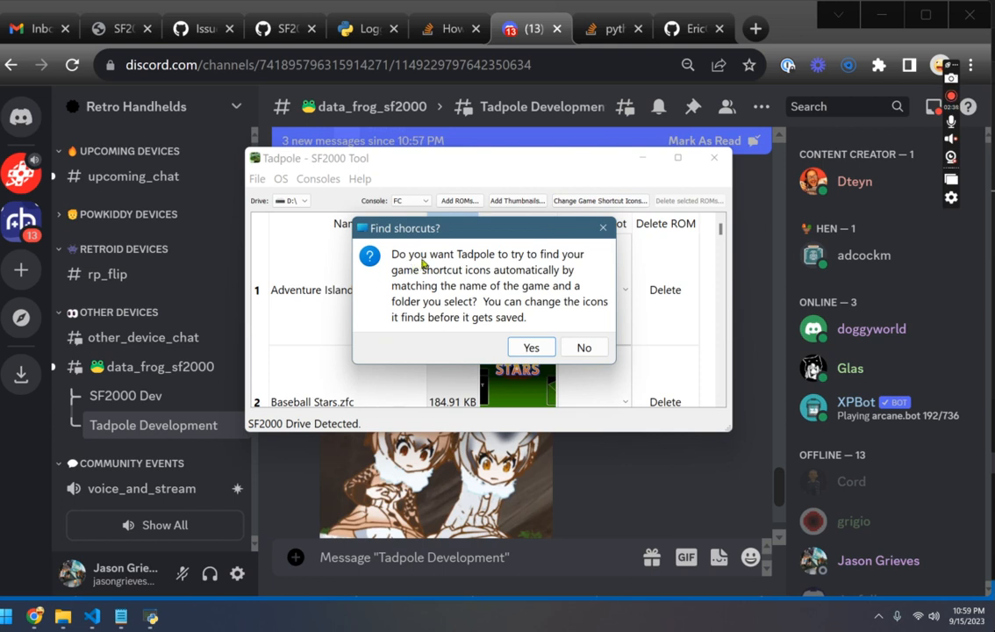
{"action": "mouse_move", "coordinate": [430, 276]}
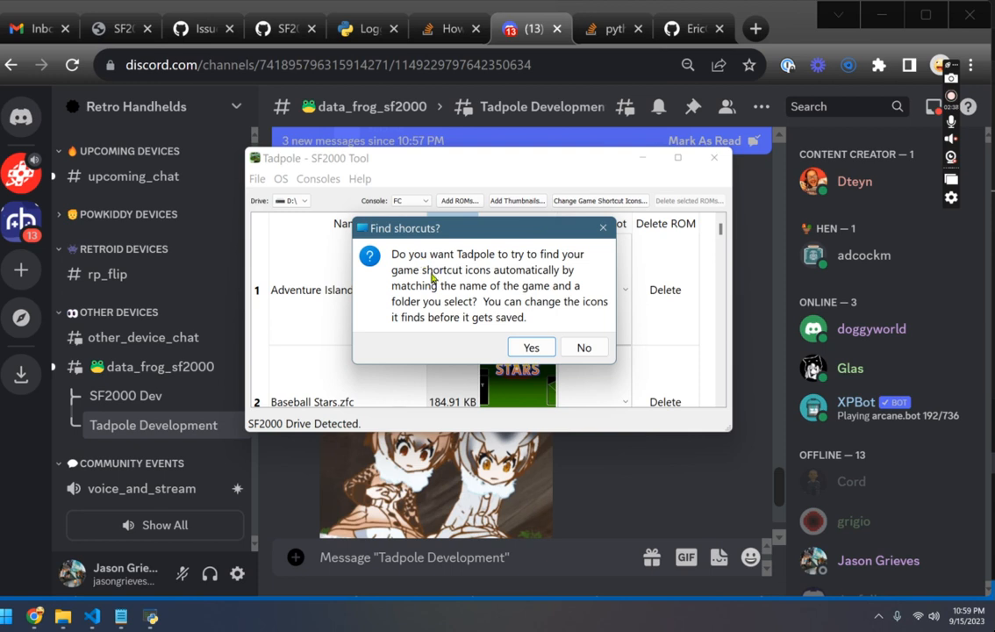
{"action": "left_click", "coordinate": [531, 347]}
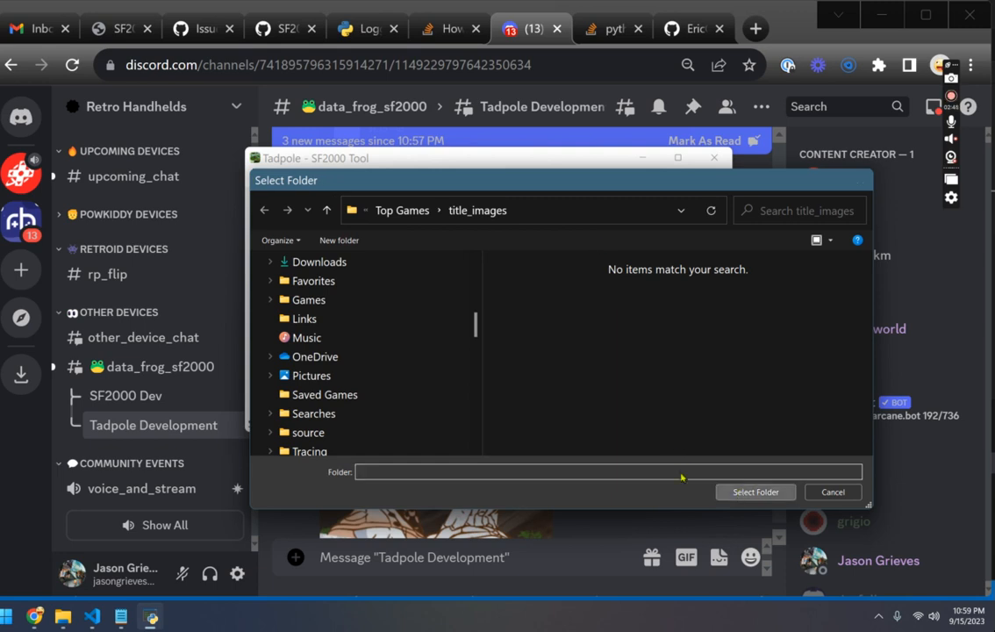
{"action": "left_click", "coordinate": [755, 491]}
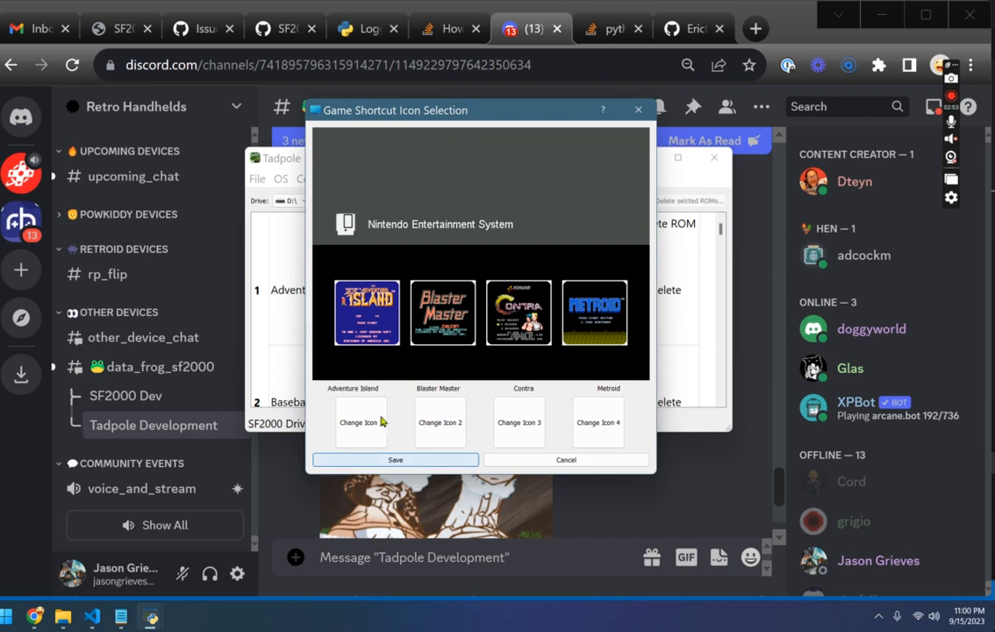
{"action": "left_click", "coordinate": [396, 459]}
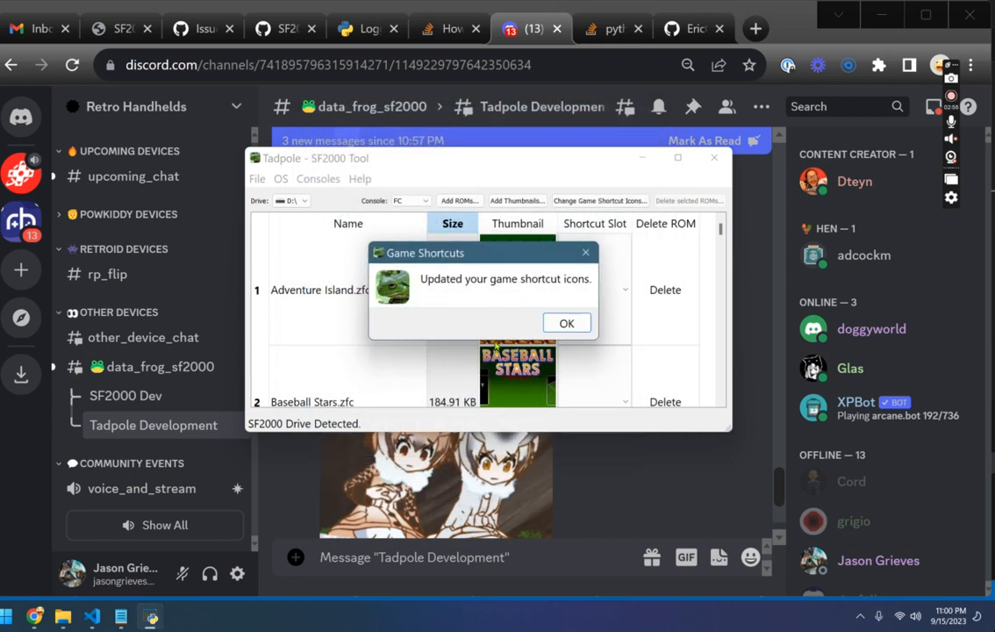
{"action": "left_click", "coordinate": [566, 322]}
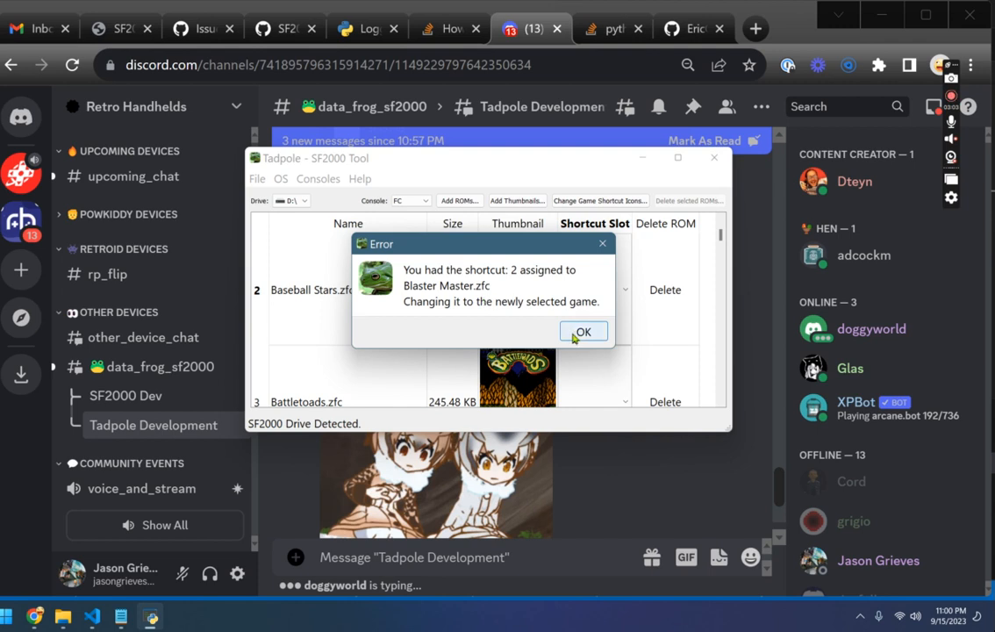
Give Baseball Stars shortcut slot 2 and reopen the icon preview without auto-matching
{"action": "left_click", "coordinate": [582, 332]}
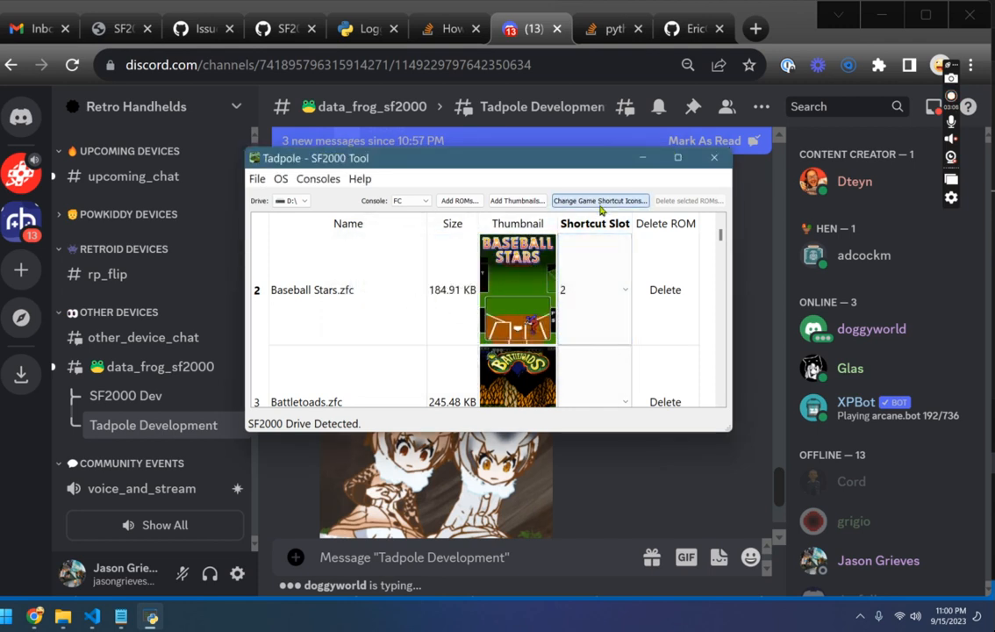
{"action": "left_click", "coordinate": [600, 200]}
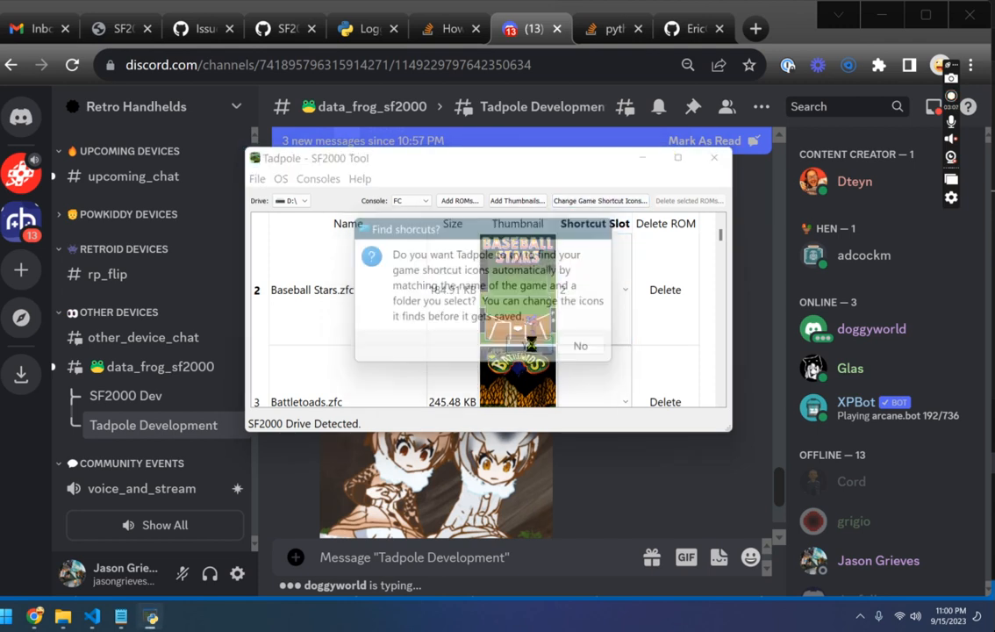
{"action": "left_click", "coordinate": [580, 345]}
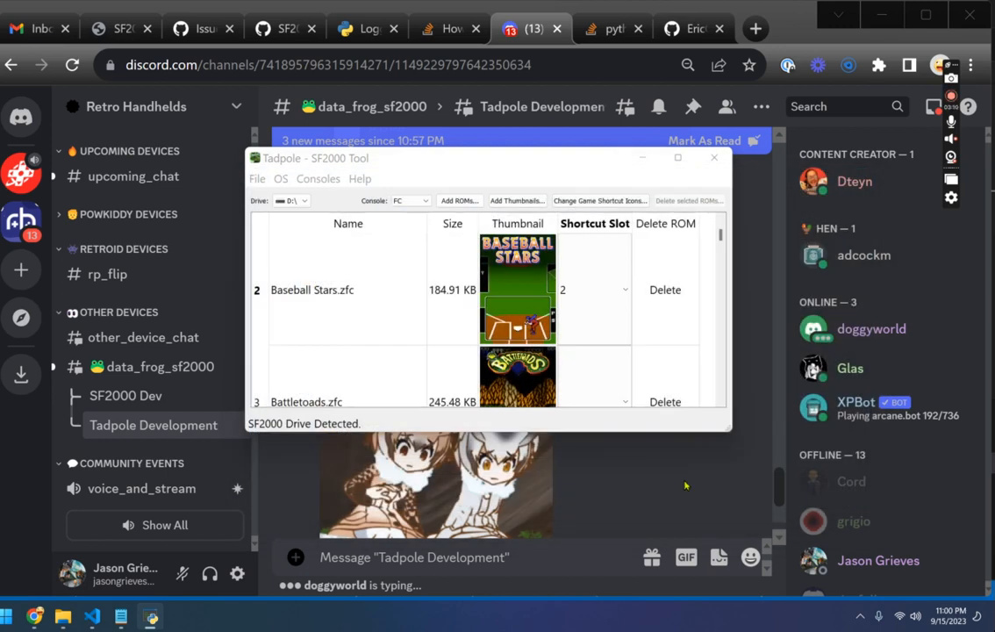
{"action": "left_click", "coordinate": [599, 200]}
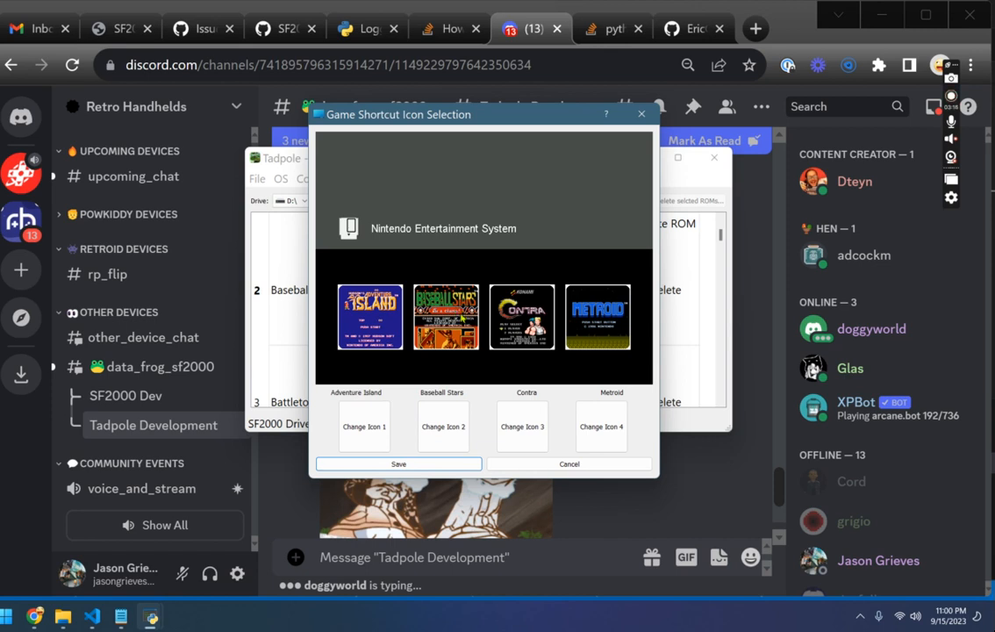
{"action": "mouse_move", "coordinate": [356, 518]}
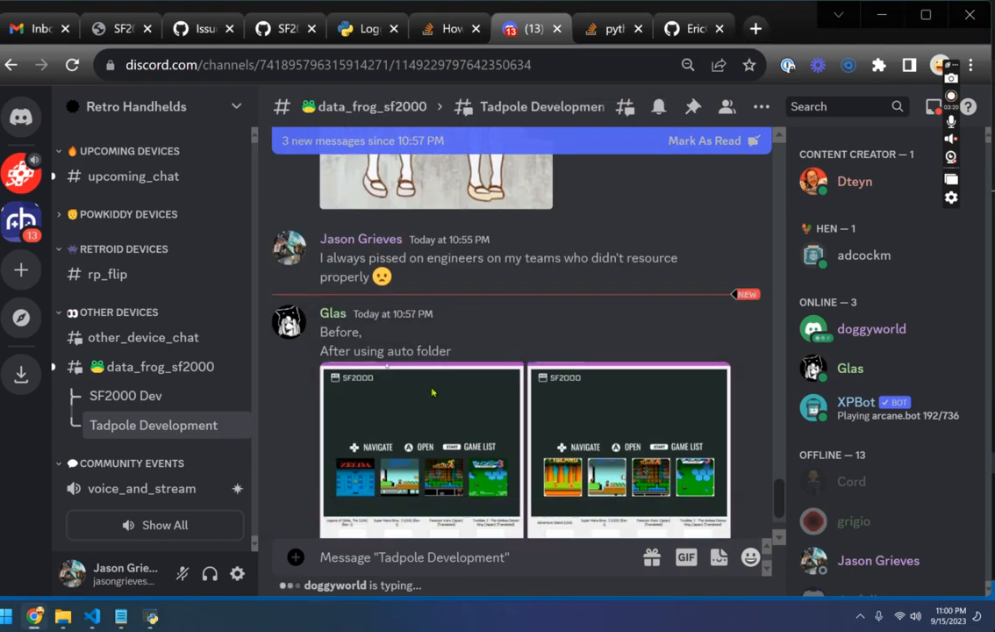
Scroll up the Tadpole Development channel to view the before-and-after screenshots
{"action": "scroll", "scroll_direction": "up", "scroll_amount": 3}
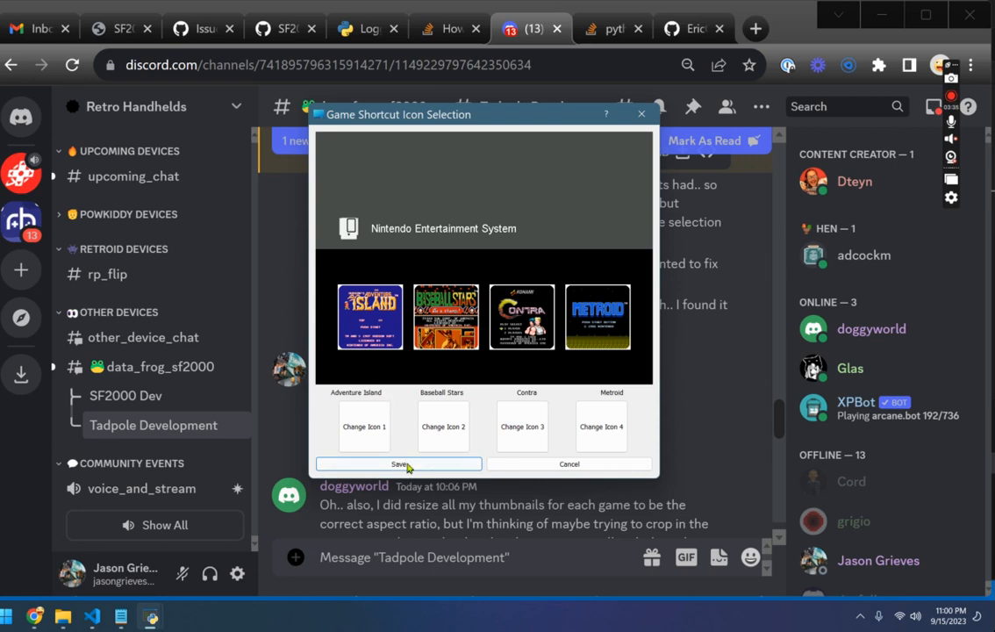
Save the updated NES shortcut icons and give ActRaiser 2 SNES shortcut slot 1
{"action": "left_click", "coordinate": [399, 463]}
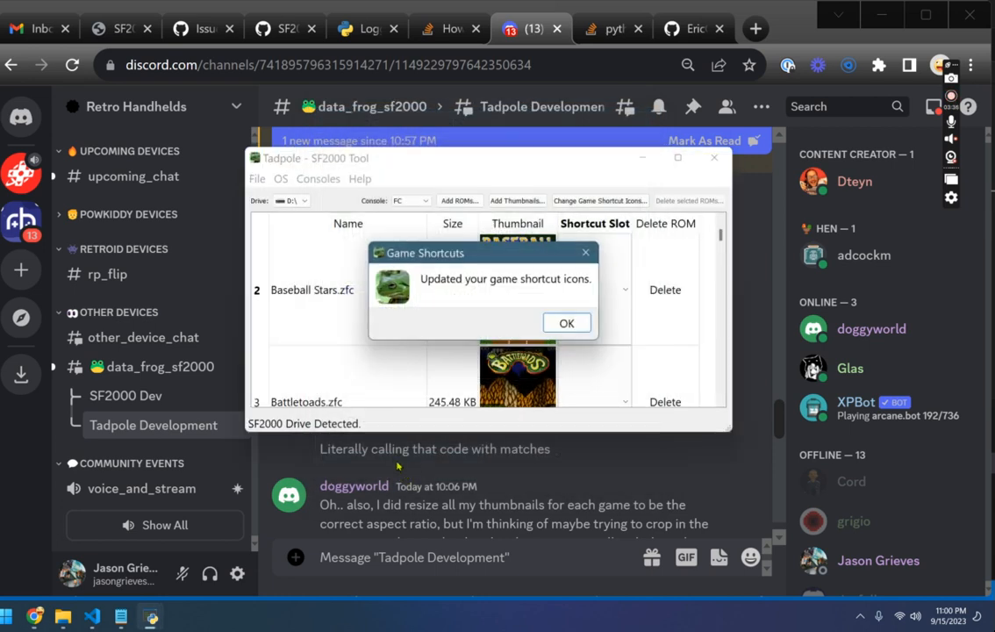
{"action": "left_click", "coordinate": [566, 323]}
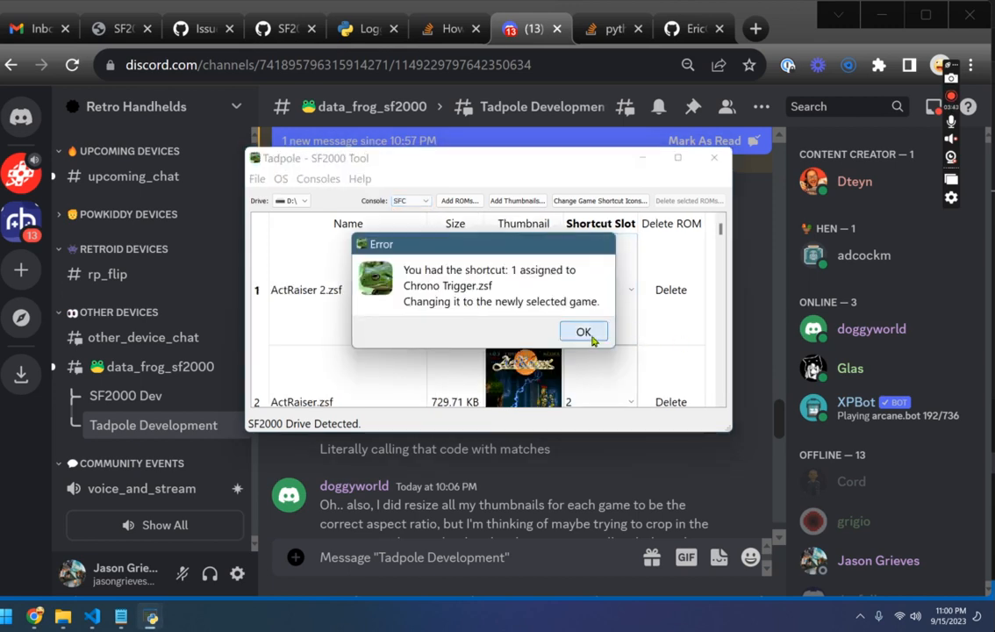
{"action": "left_click", "coordinate": [583, 331]}
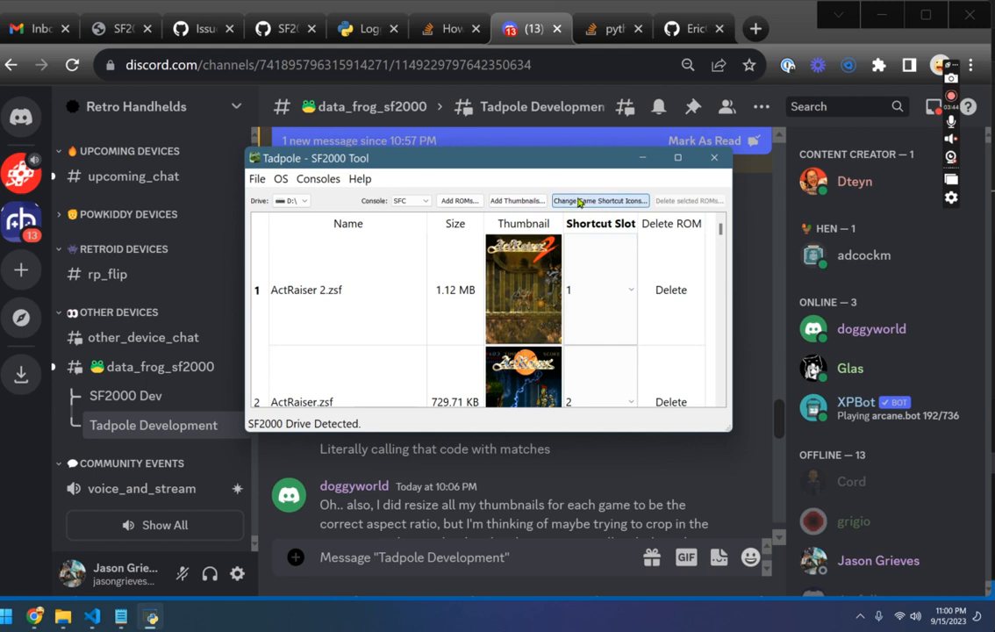
Try changing SNES icon 1, then cancel the image choice and close without saving
{"action": "left_click", "coordinate": [599, 200]}
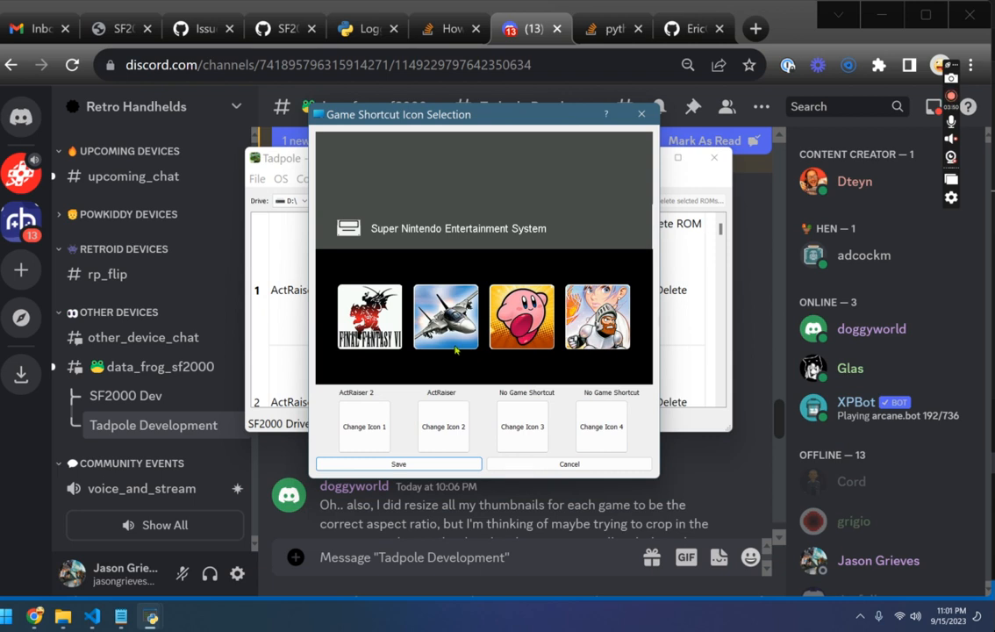
{"action": "mouse_move", "coordinate": [502, 352]}
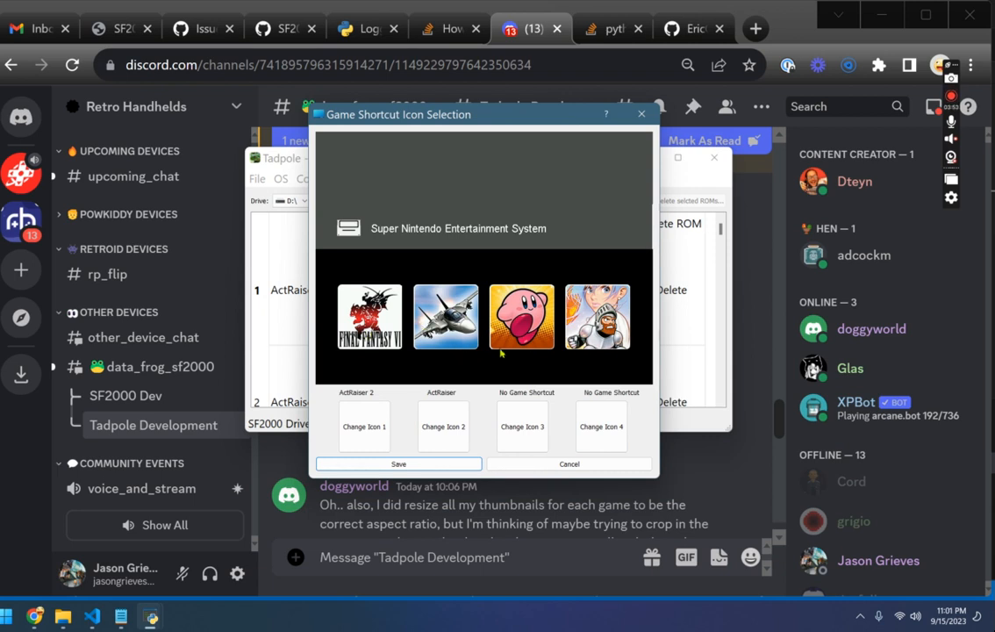
{"action": "mouse_move", "coordinate": [507, 353]}
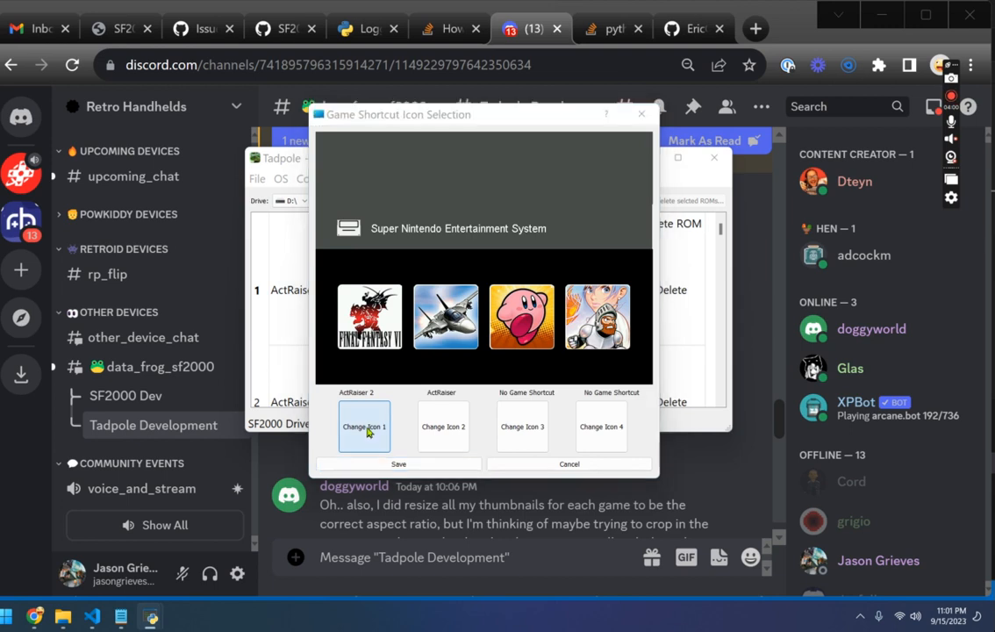
{"action": "left_click", "coordinate": [363, 427]}
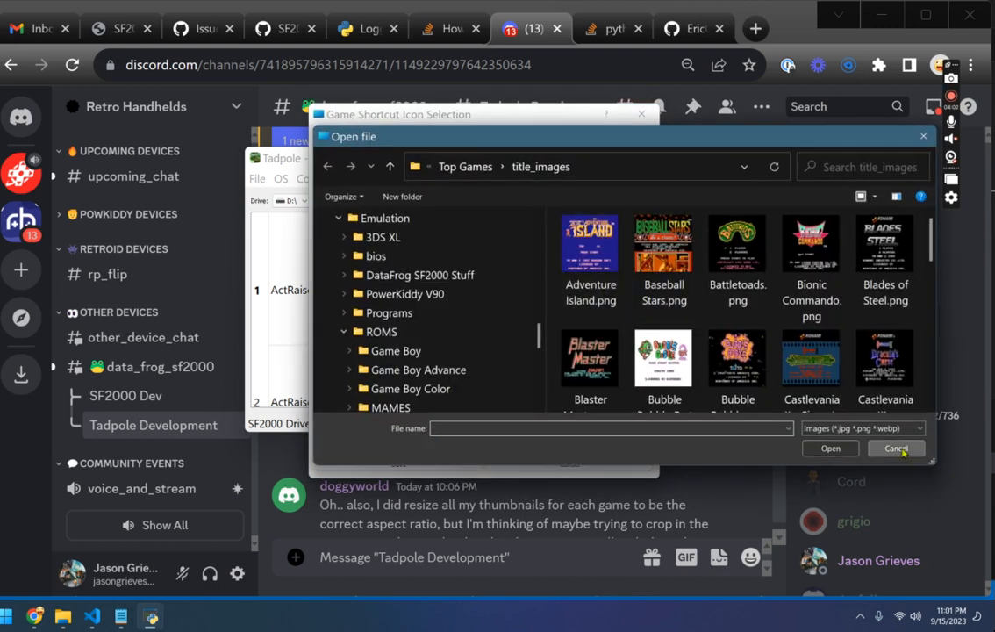
{"action": "left_click", "coordinate": [896, 449]}
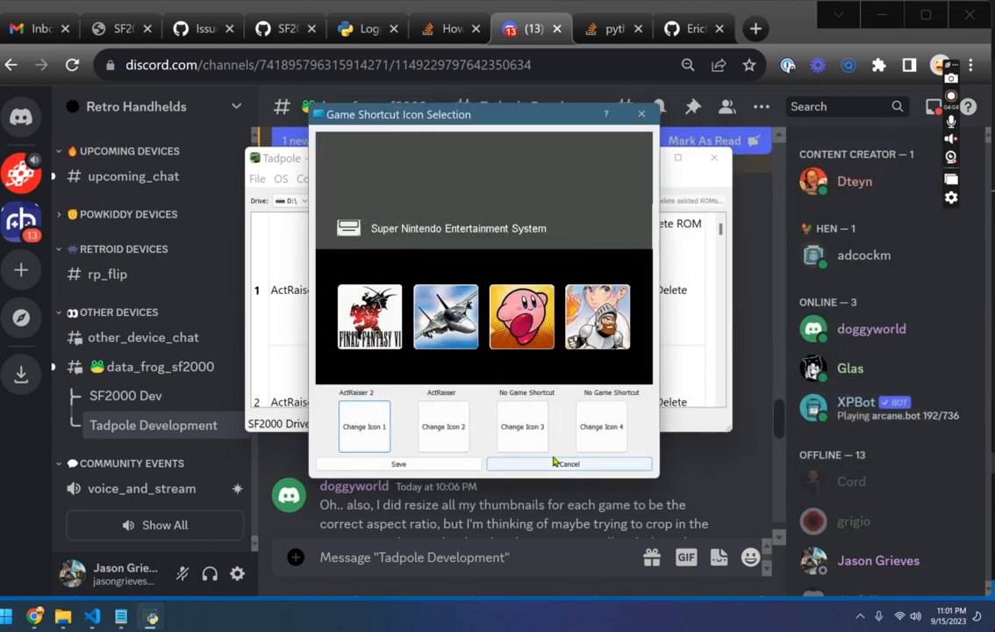
{"action": "left_click", "coordinate": [566, 463]}
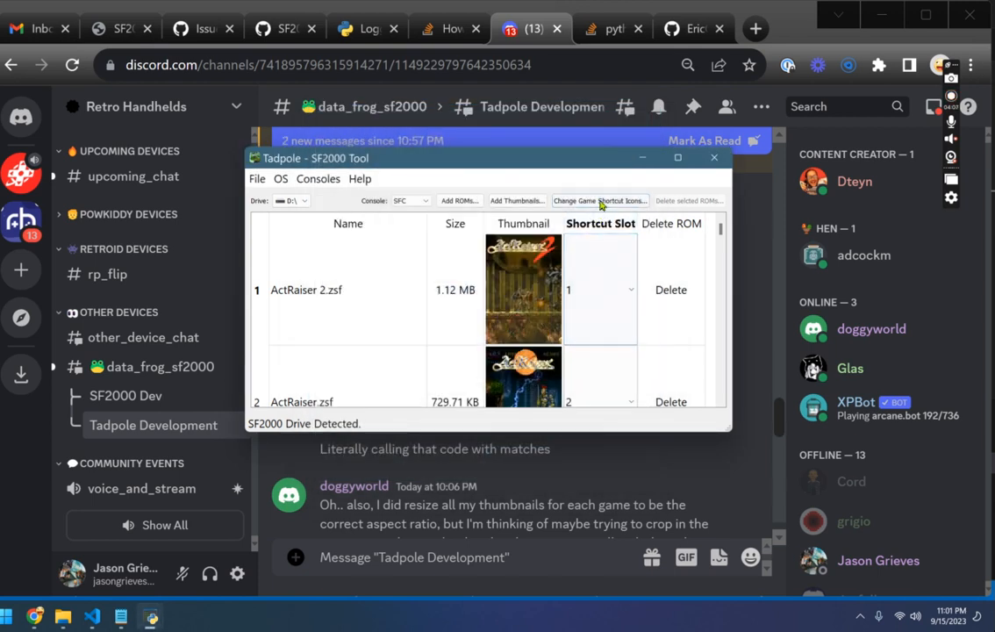
Auto-match SNES icons from Super Nintendo Entertainment System > Top Games > media > title_images and save
{"action": "left_click", "coordinate": [600, 200]}
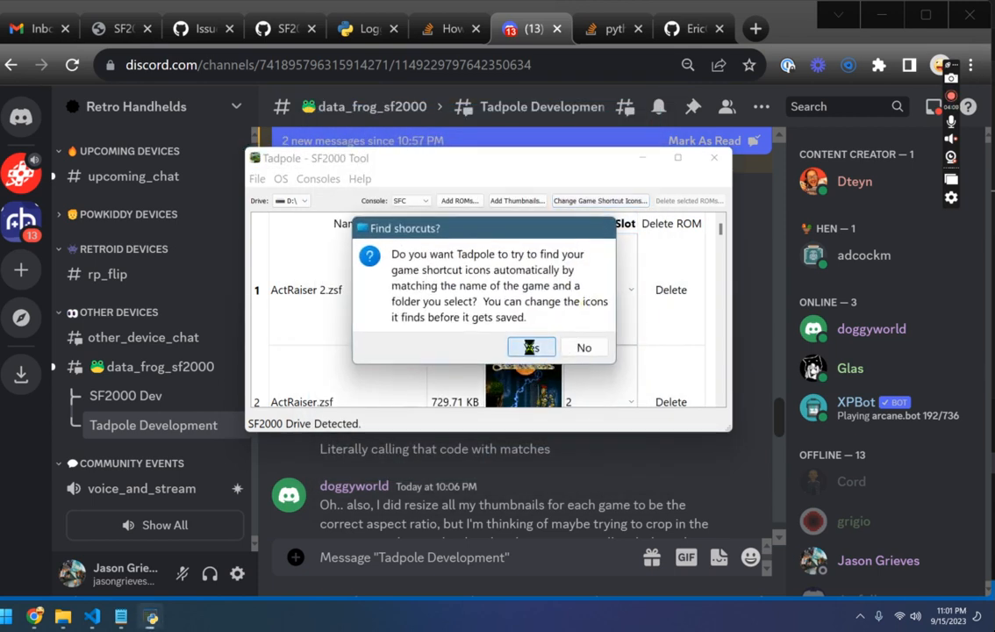
{"action": "left_click", "coordinate": [531, 346]}
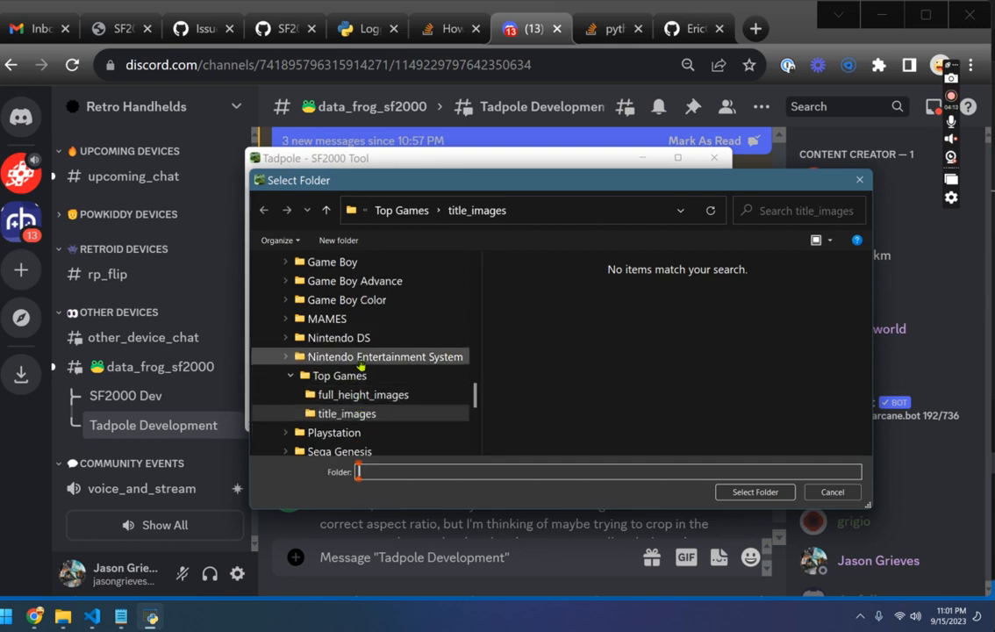
{"action": "scroll", "scroll_direction": "down", "scroll_amount": 3}
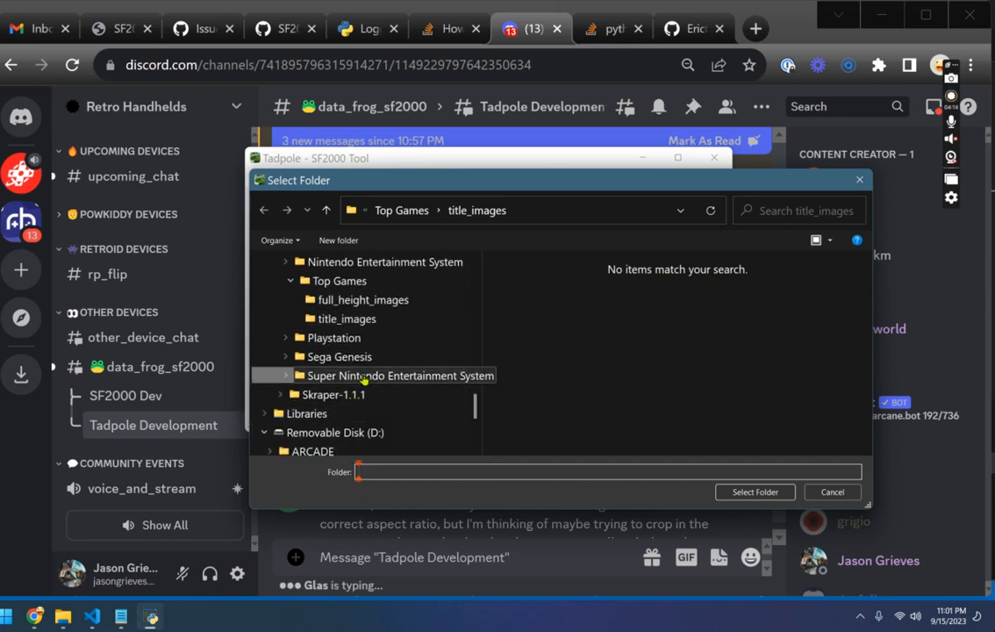
{"action": "double_click", "coordinate": [398, 375]}
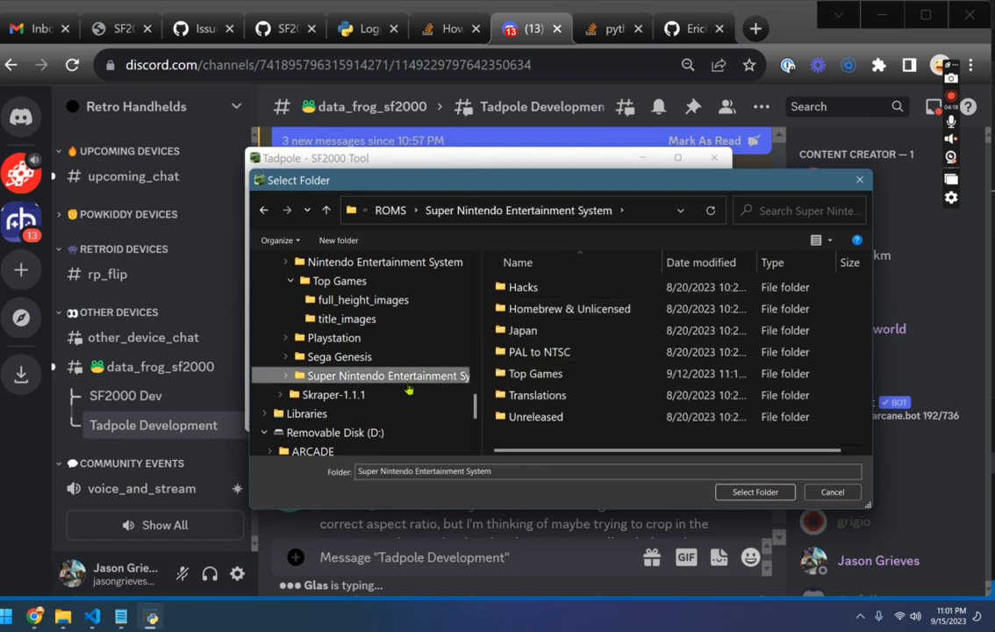
{"action": "double_click", "coordinate": [535, 373]}
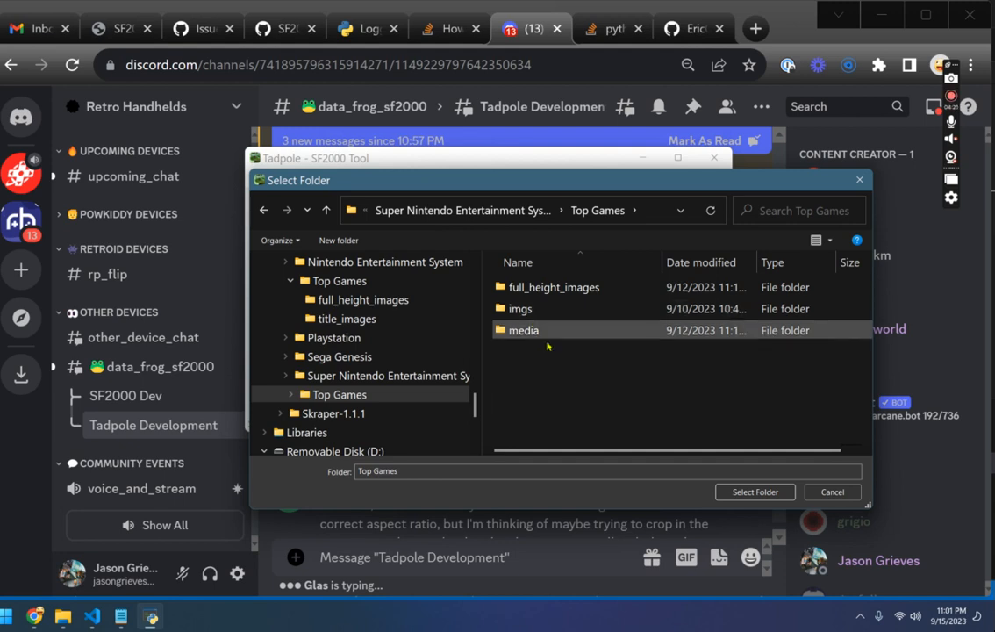
{"action": "double_click", "coordinate": [524, 329]}
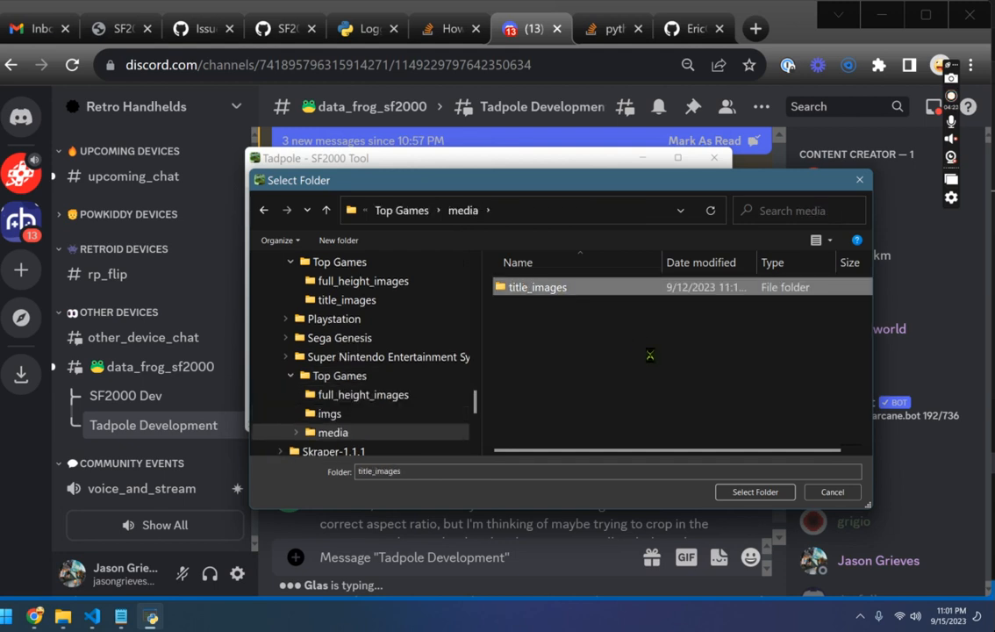
{"action": "left_click", "coordinate": [755, 492]}
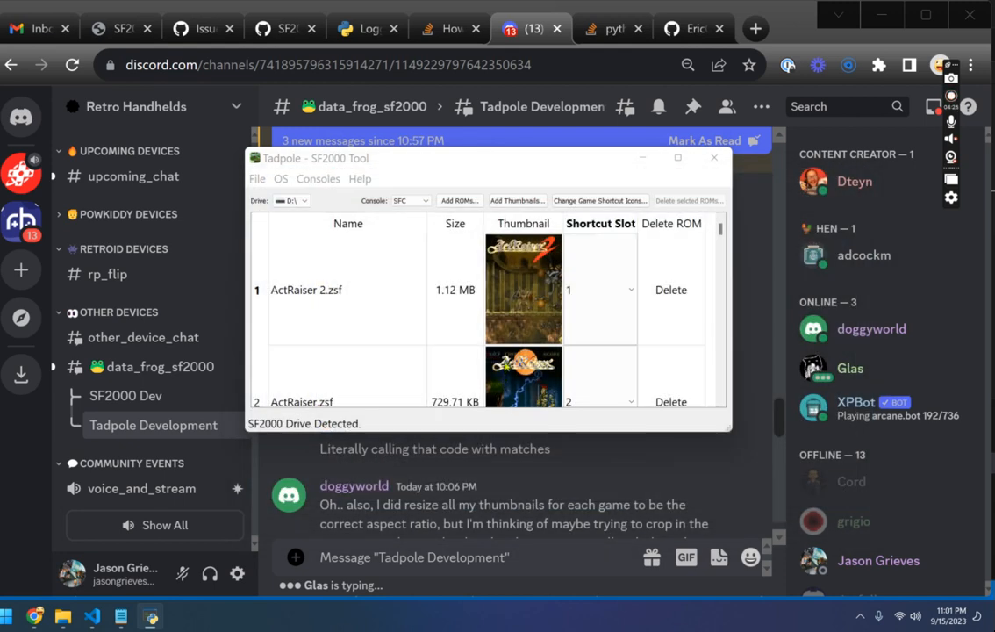
{"action": "left_click", "coordinate": [599, 200]}
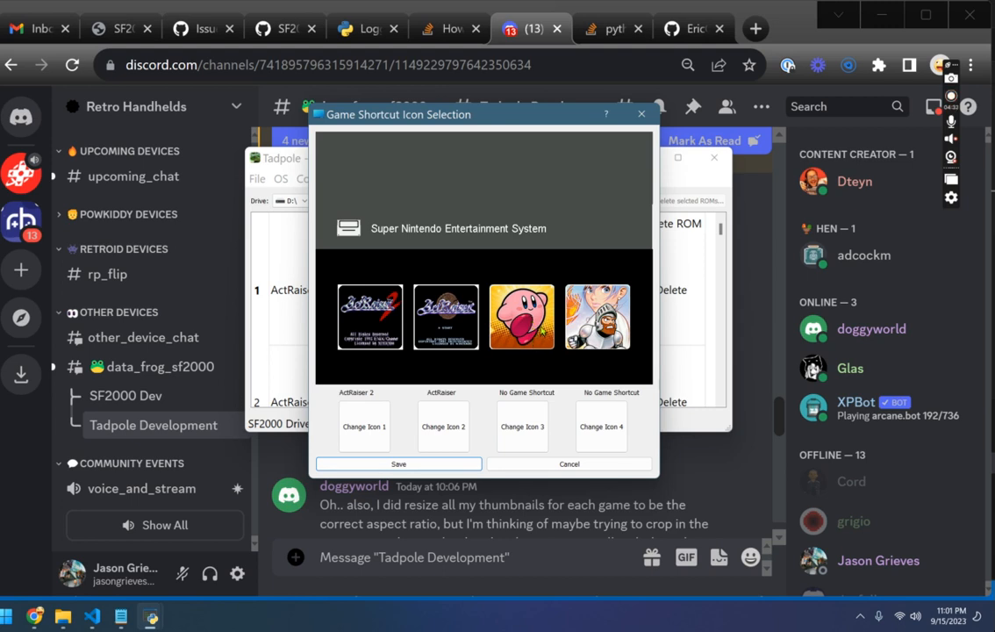
{"action": "mouse_move", "coordinate": [544, 421]}
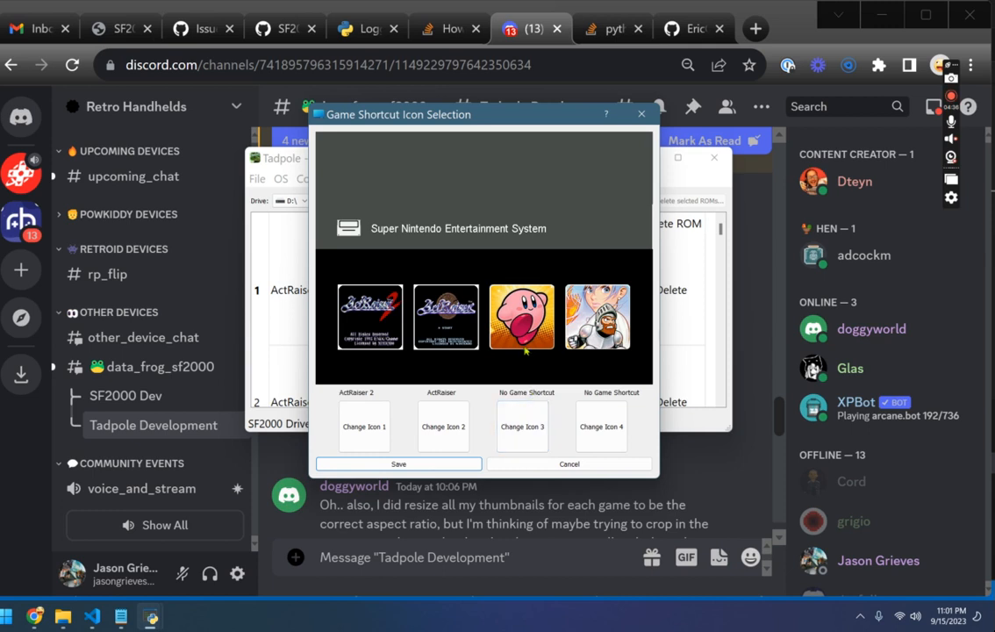
{"action": "mouse_move", "coordinate": [406, 440]}
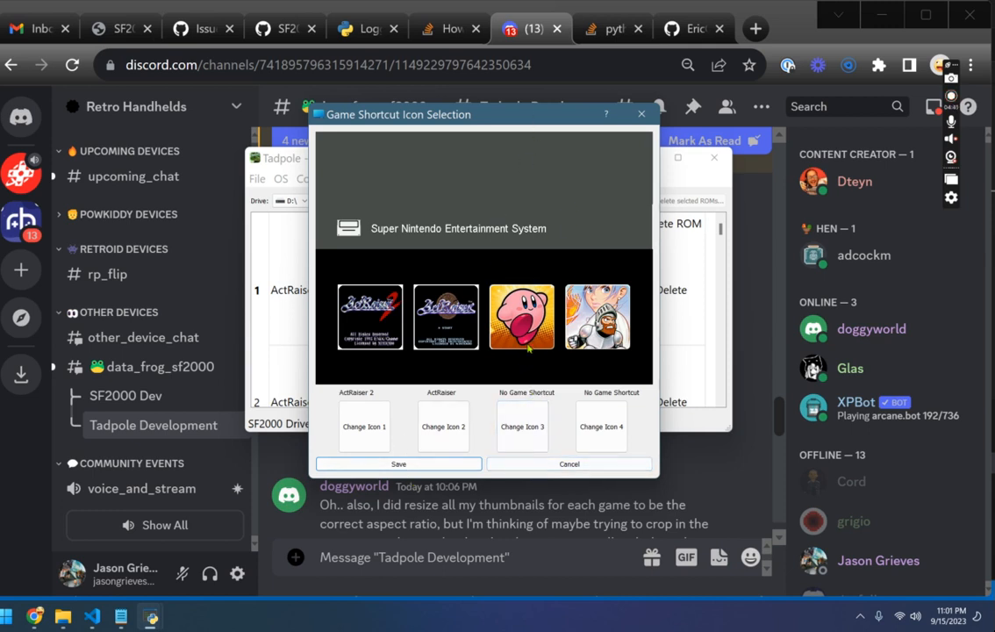
{"action": "mouse_move", "coordinate": [568, 463]}
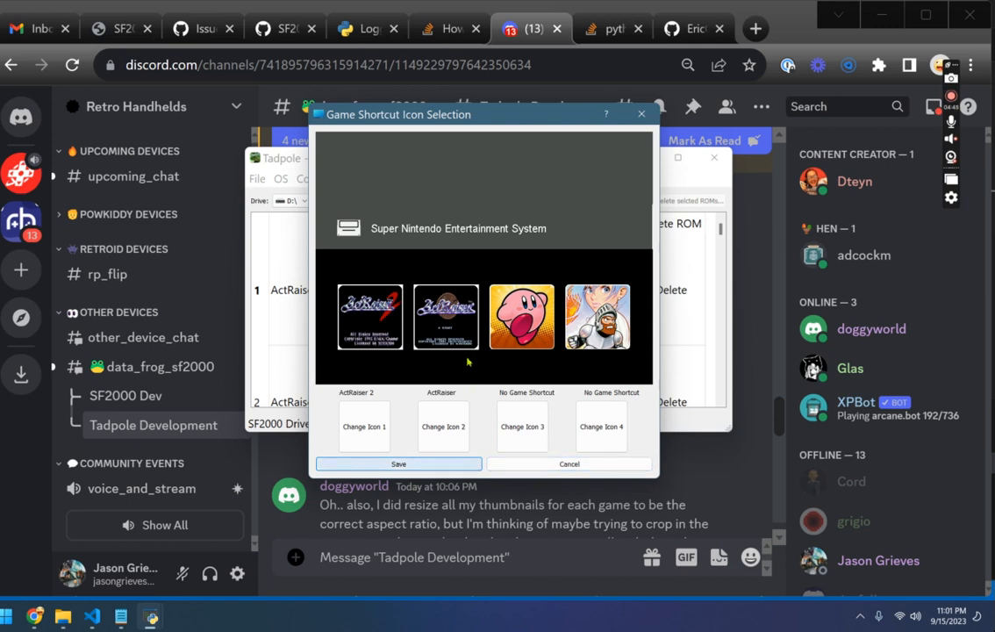
{"action": "left_click", "coordinate": [569, 463]}
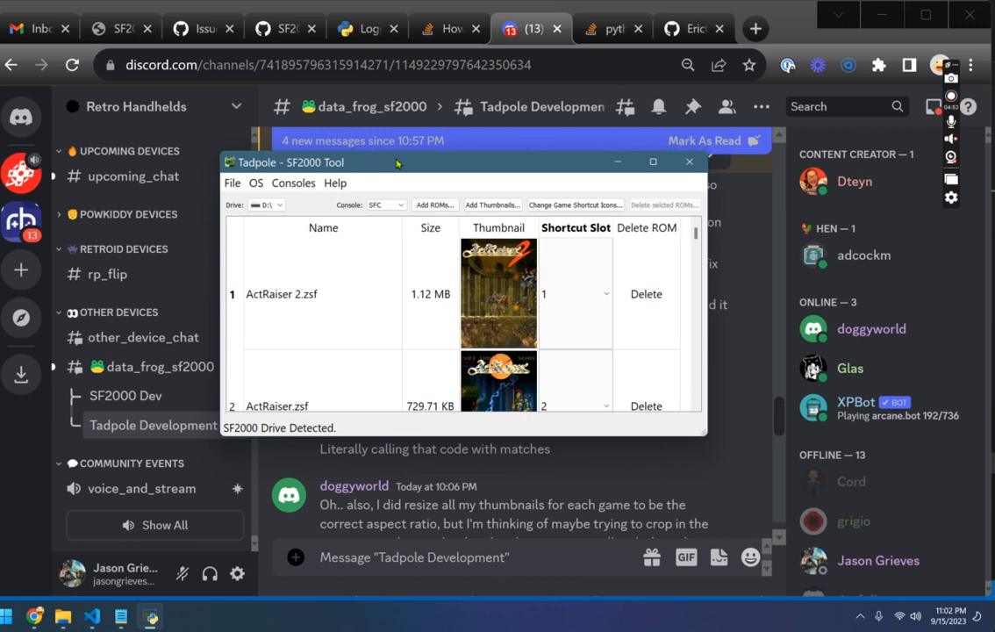
{"action": "mouse_move", "coordinate": [474, 173]}
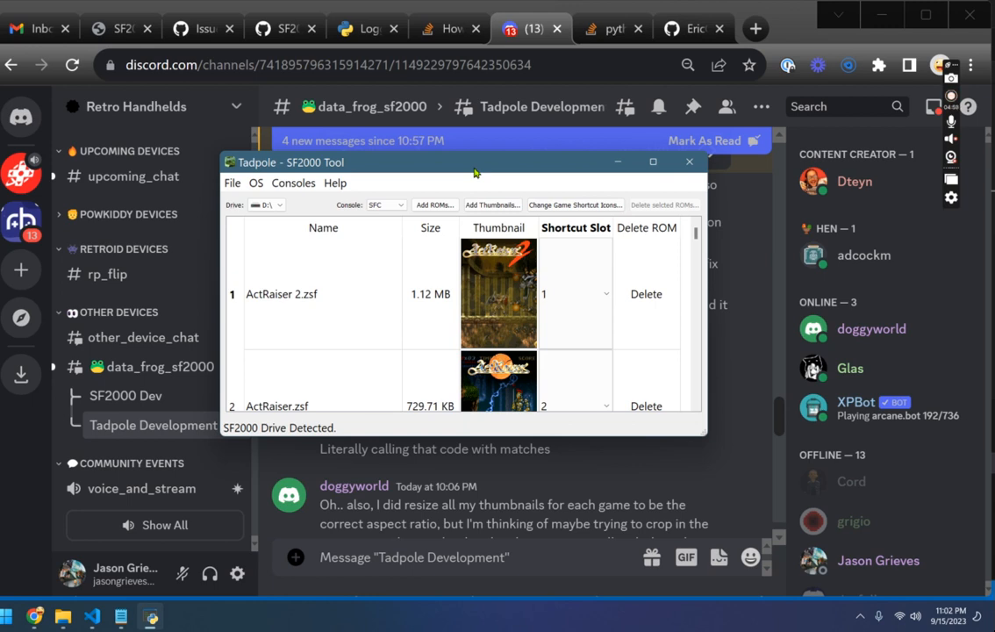
{"action": "mouse_move", "coordinate": [110, 146]}
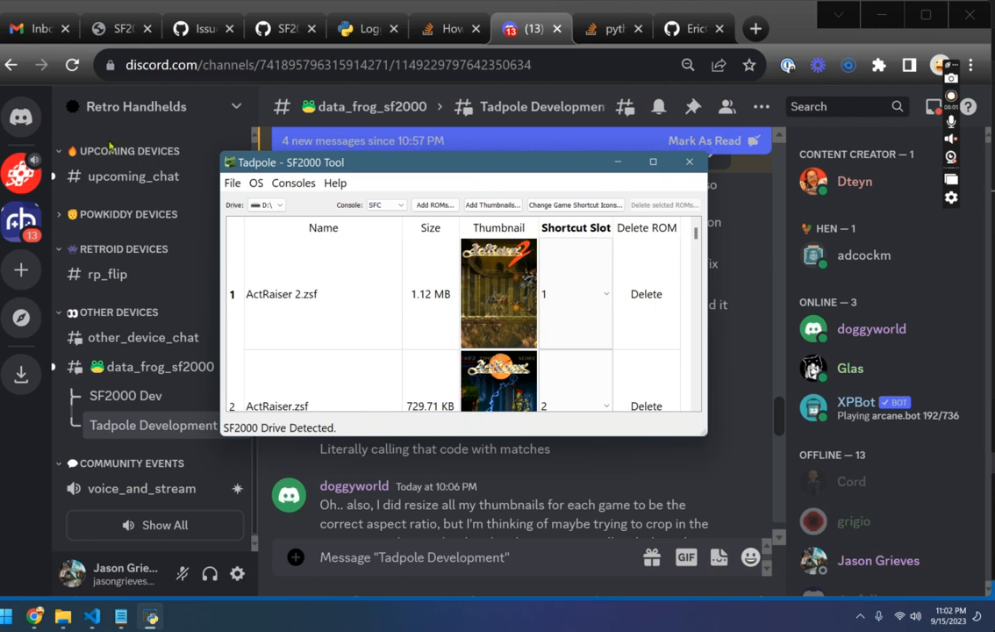